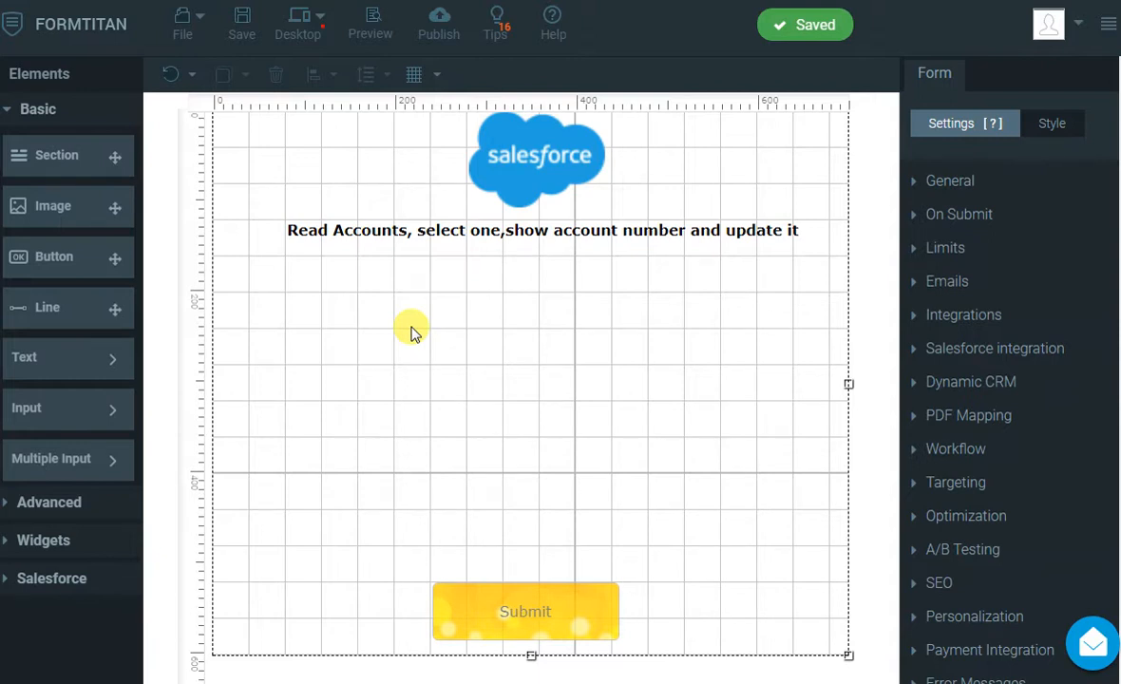
{"action": "mouse_move", "coordinate": [399, 463]}
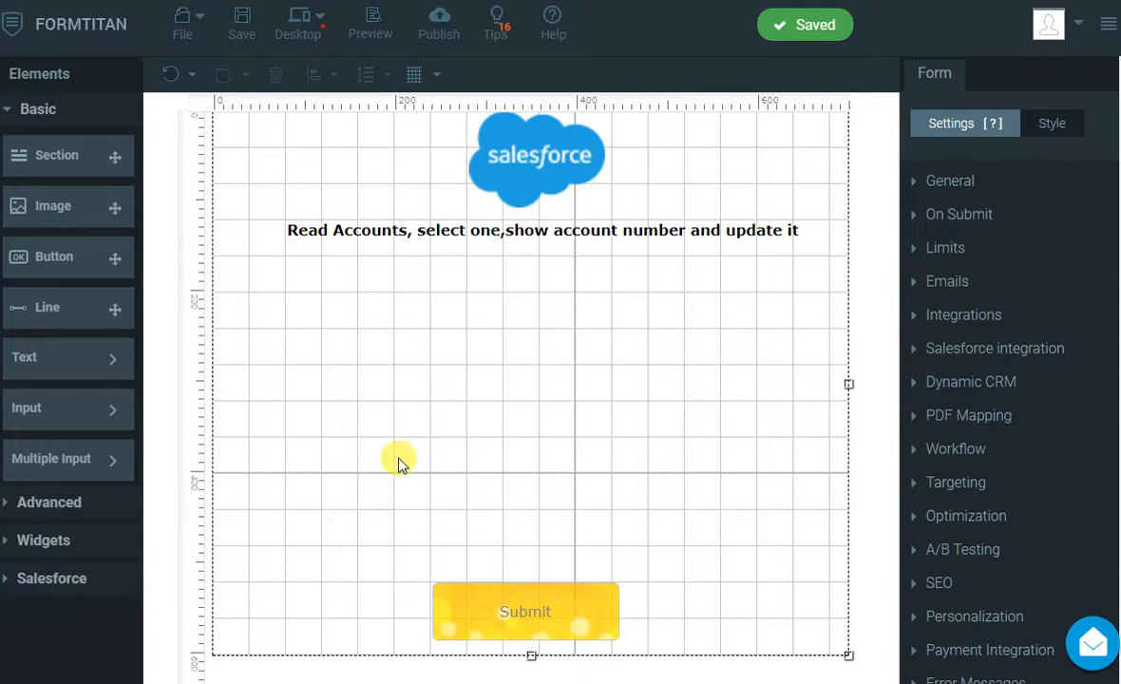
Add a DropDown field under the form heading and rename its label to 'Account'.
{"action": "left_click", "coordinate": [52, 459]}
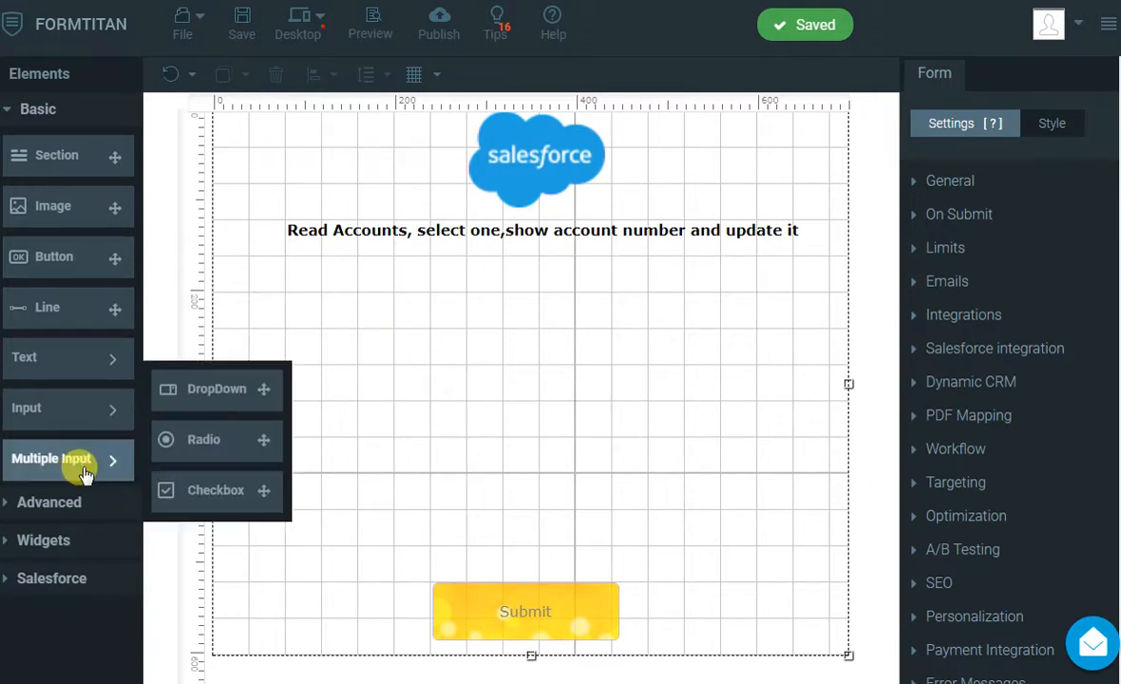
{"action": "left_click", "coordinate": [217, 389]}
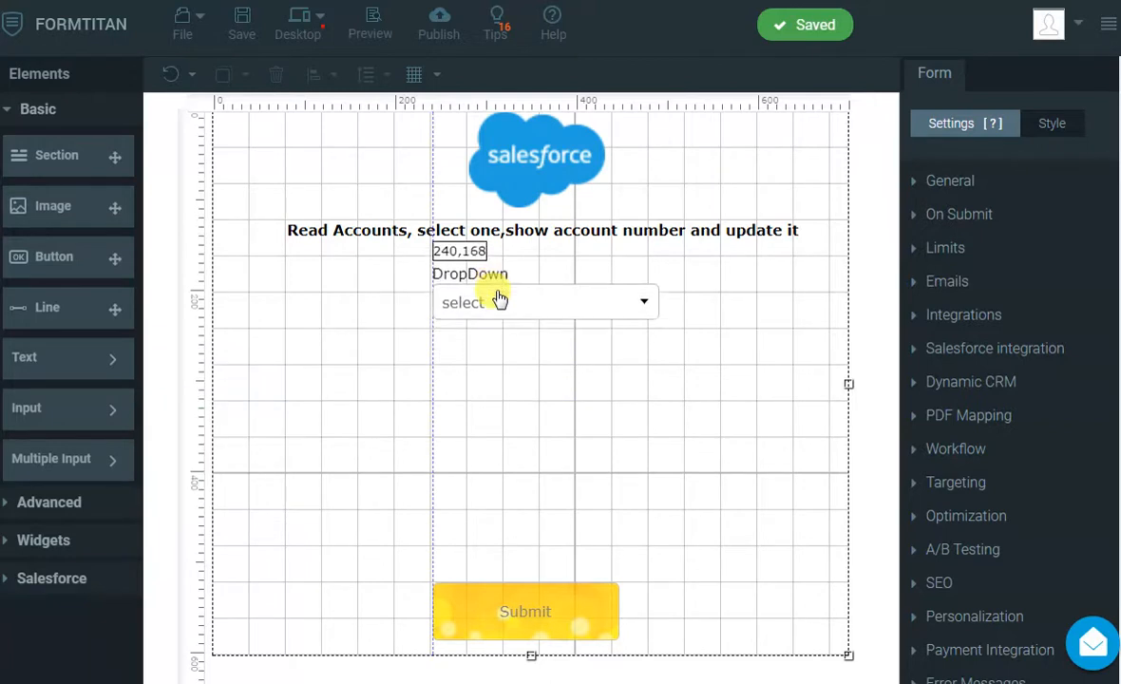
{"action": "left_click", "coordinate": [469, 273]}
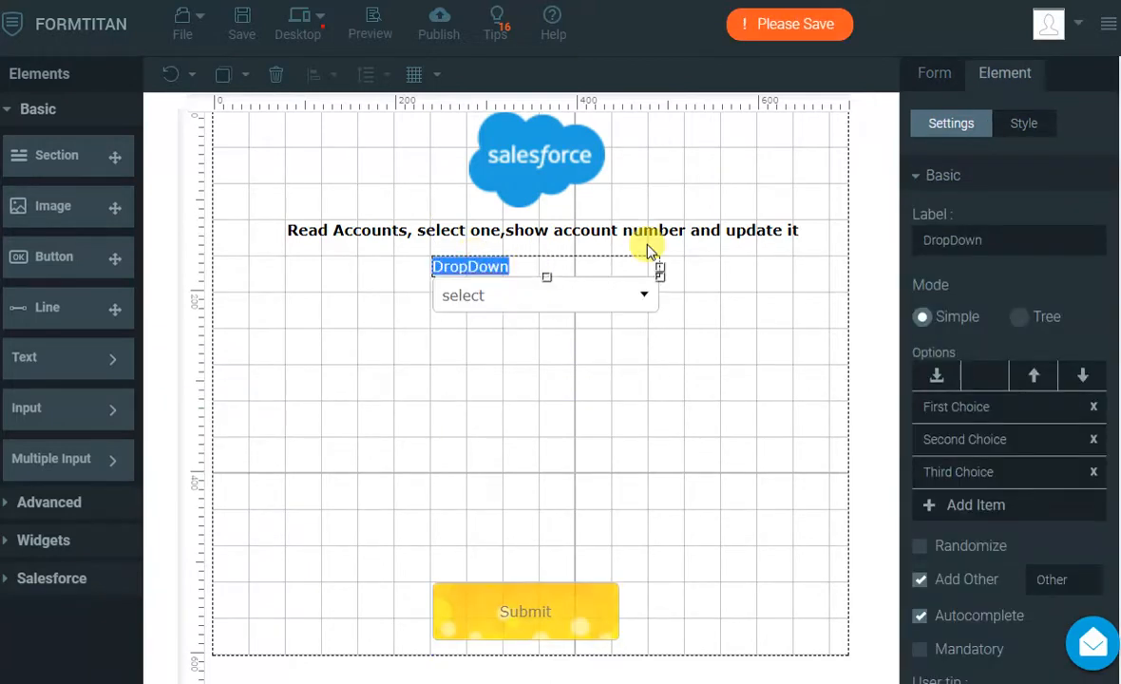
{"action": "type", "text": "Account"}
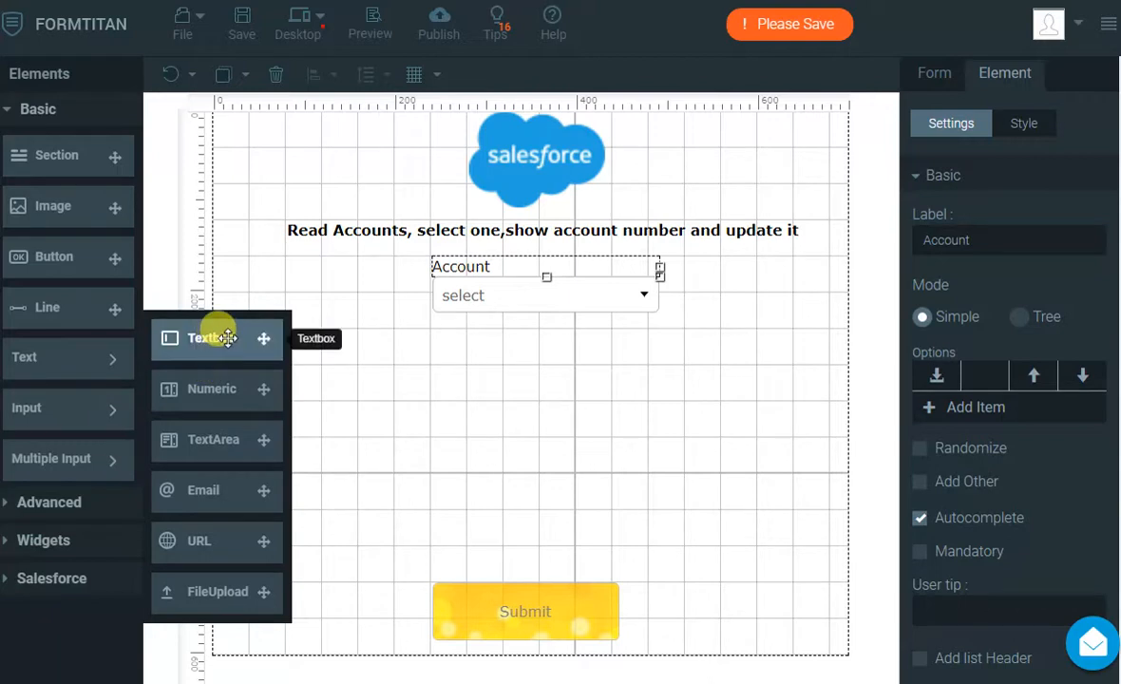
Drag a Textbox below the Account dropdown and label it 'Account Number'.
{"action": "left_click_drag", "start_coordinate": [217, 339], "coordinate": [513, 366]}
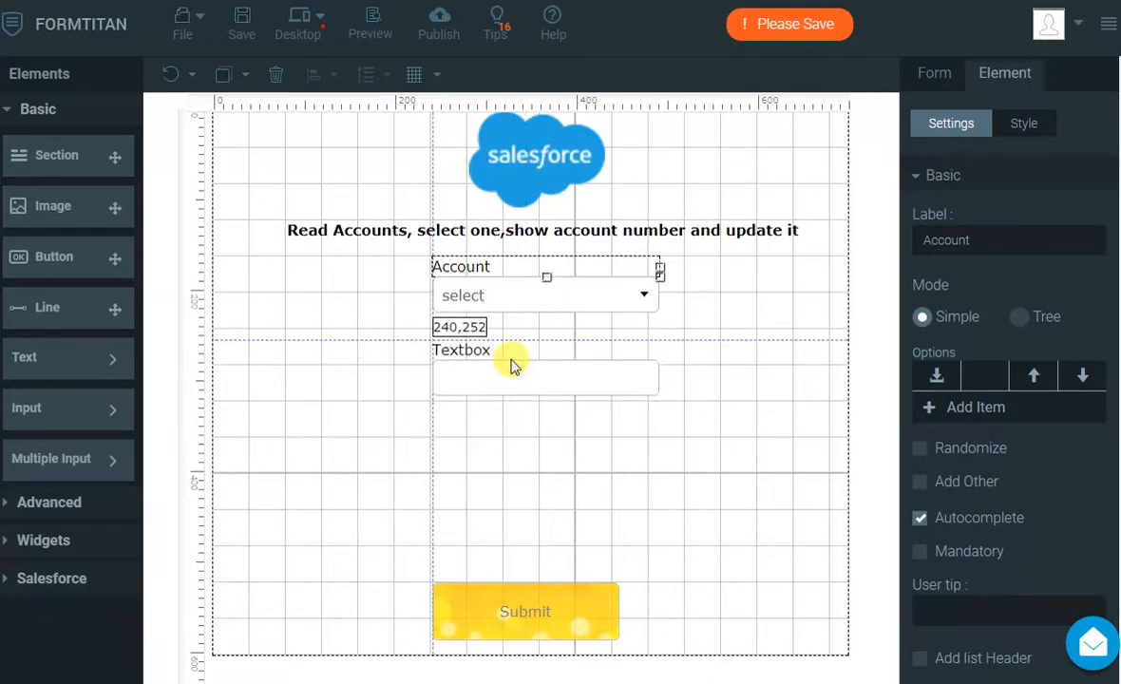
{"action": "left_click", "coordinate": [461, 349]}
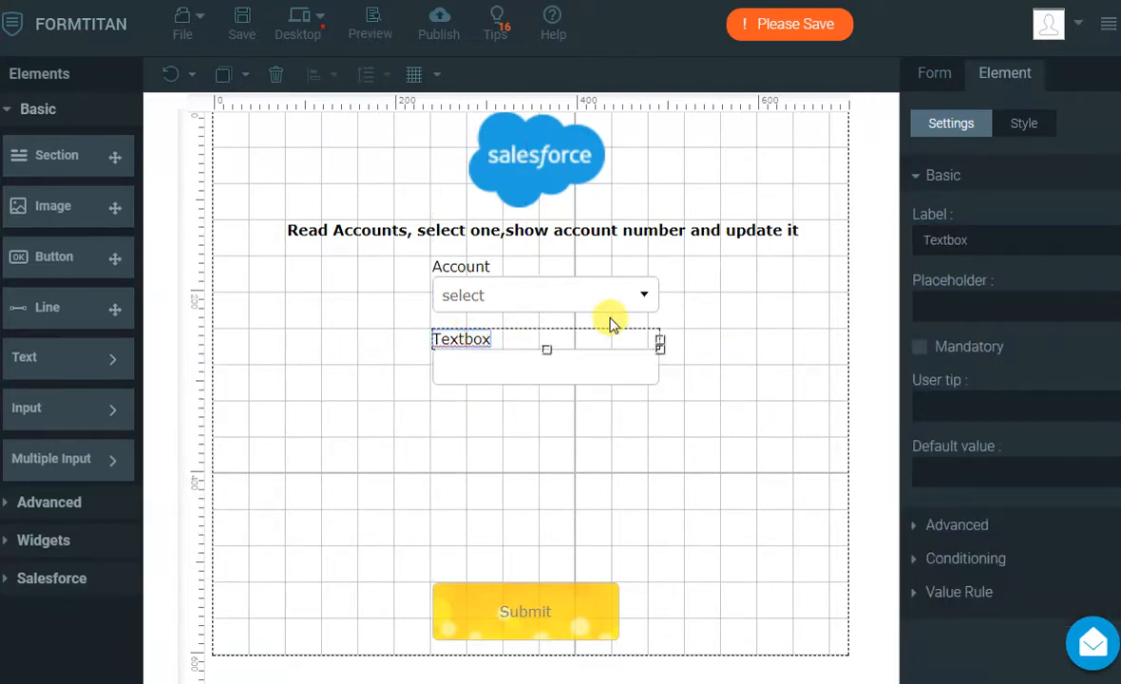
{"action": "type", "text": "Account Number"}
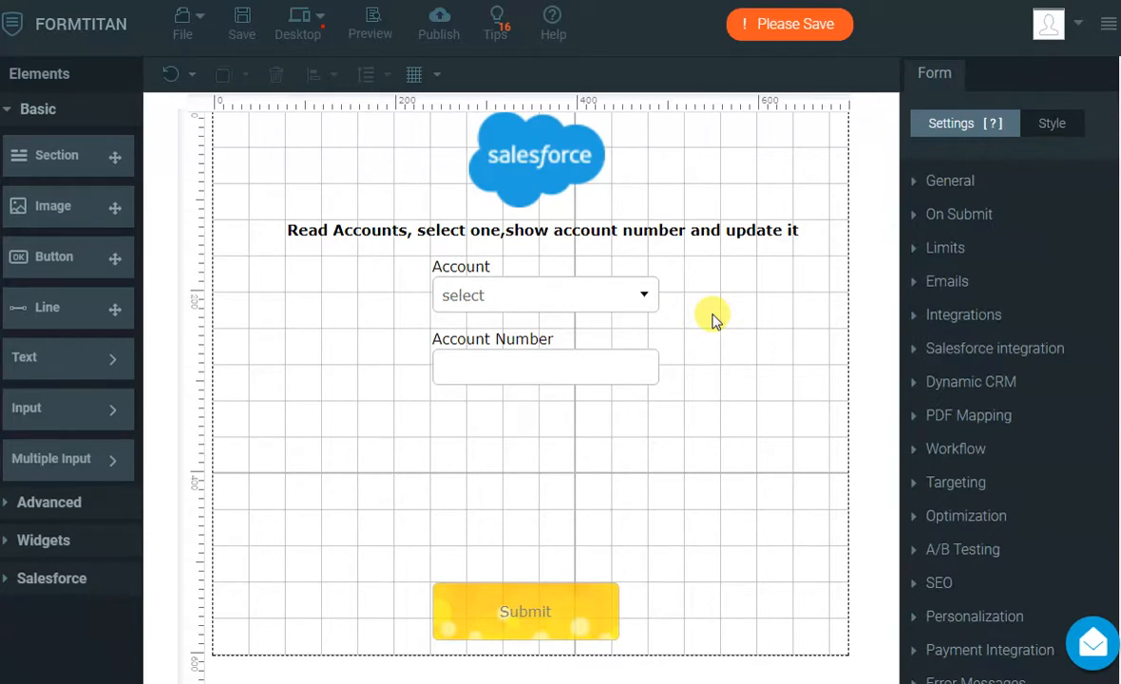
Open Salesforce integration settings and the Get From Salesforce field mapping window.
{"action": "left_click", "coordinate": [995, 348]}
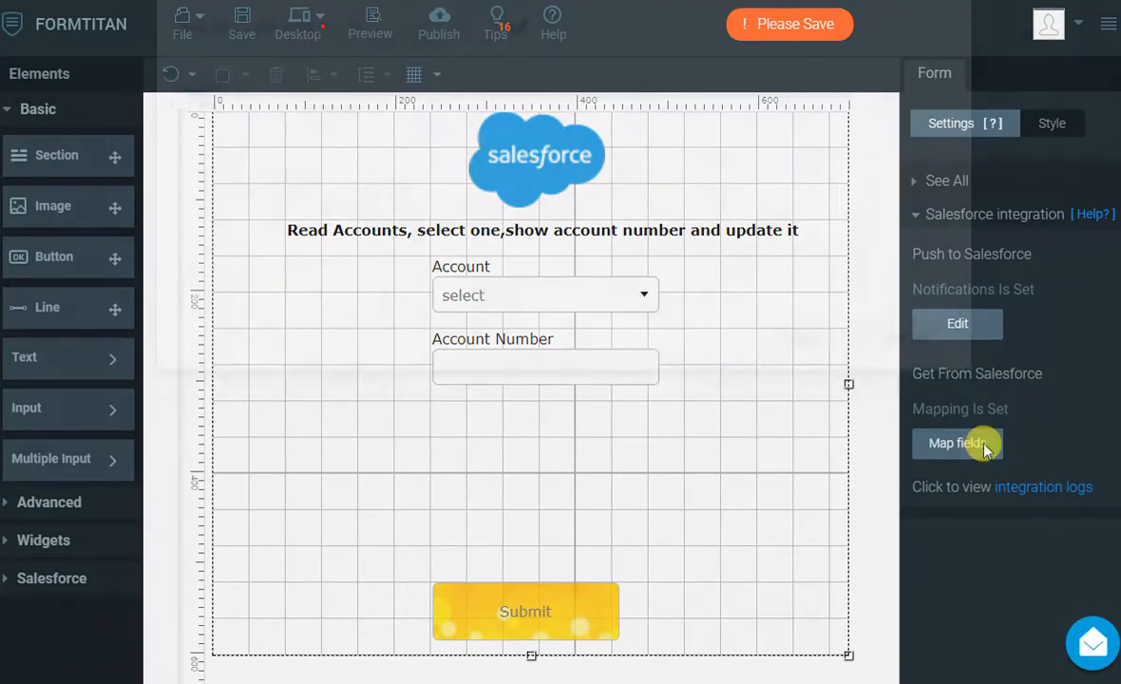
{"action": "left_click", "coordinate": [957, 443]}
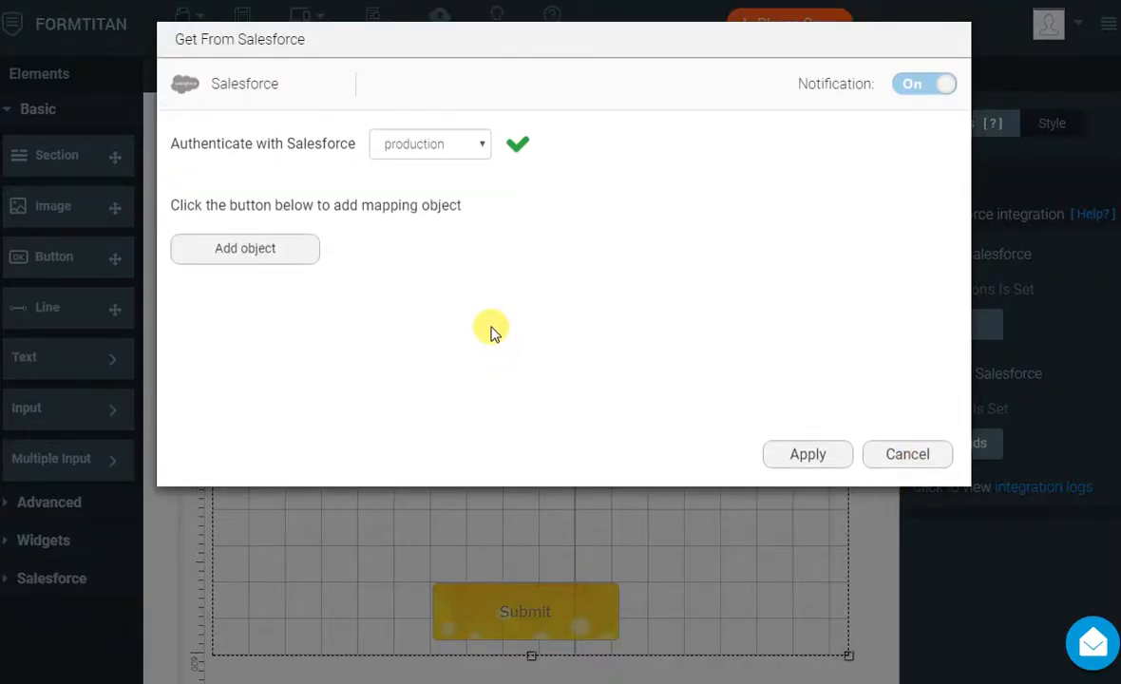
{"action": "mouse_move", "coordinate": [487, 328]}
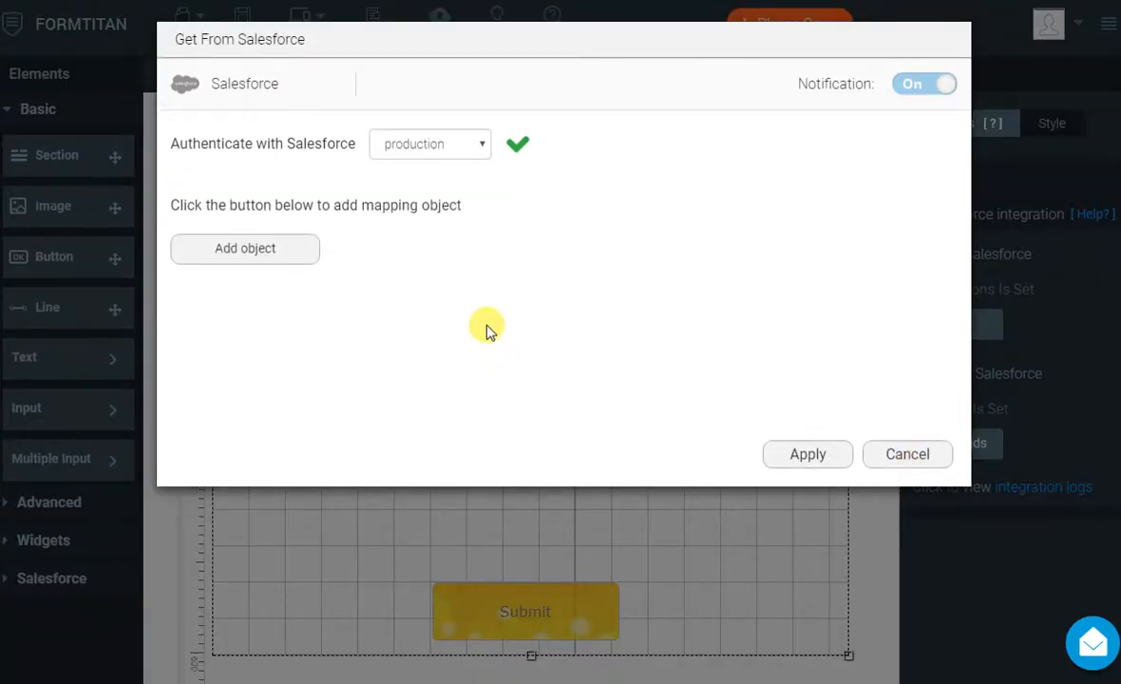
{"action": "mouse_move", "coordinate": [314, 294]}
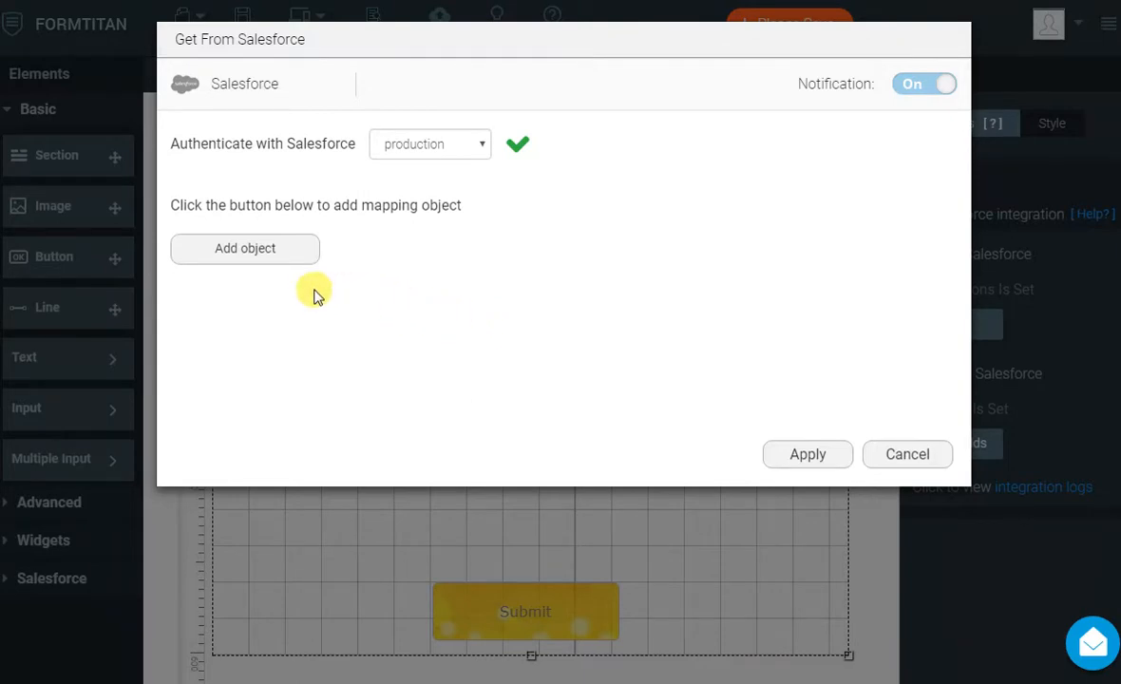
Add an Account read on form load, taking all matches with limit 100, plus sort order.
{"action": "left_click", "coordinate": [244, 248]}
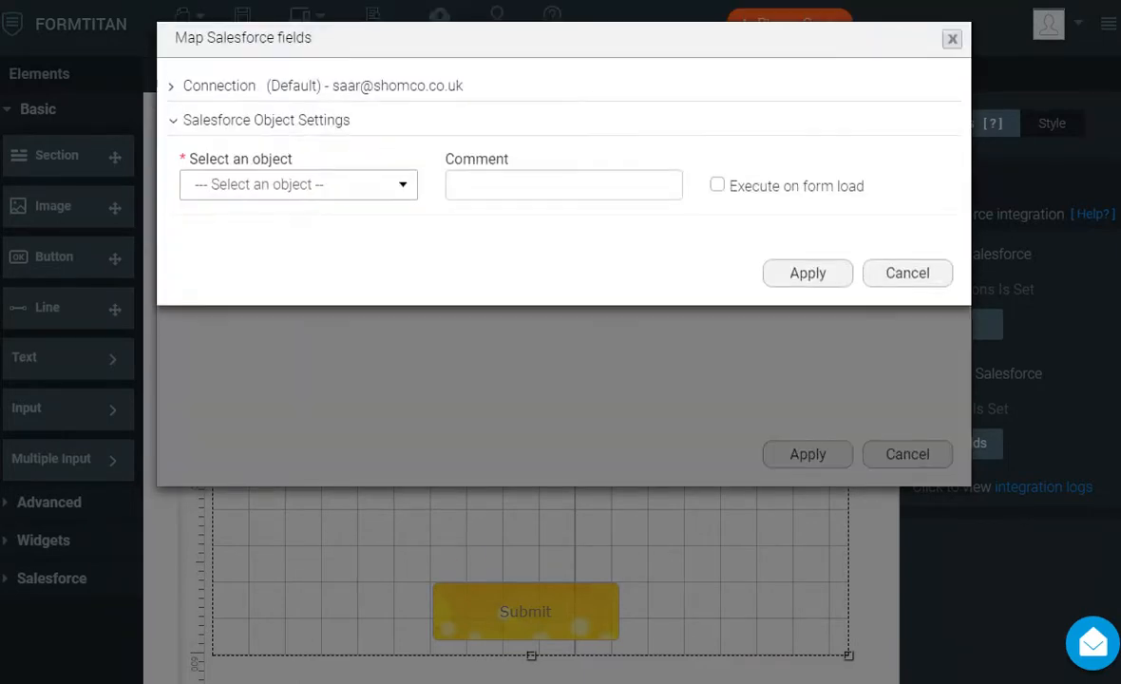
{"action": "left_click", "coordinate": [298, 185]}
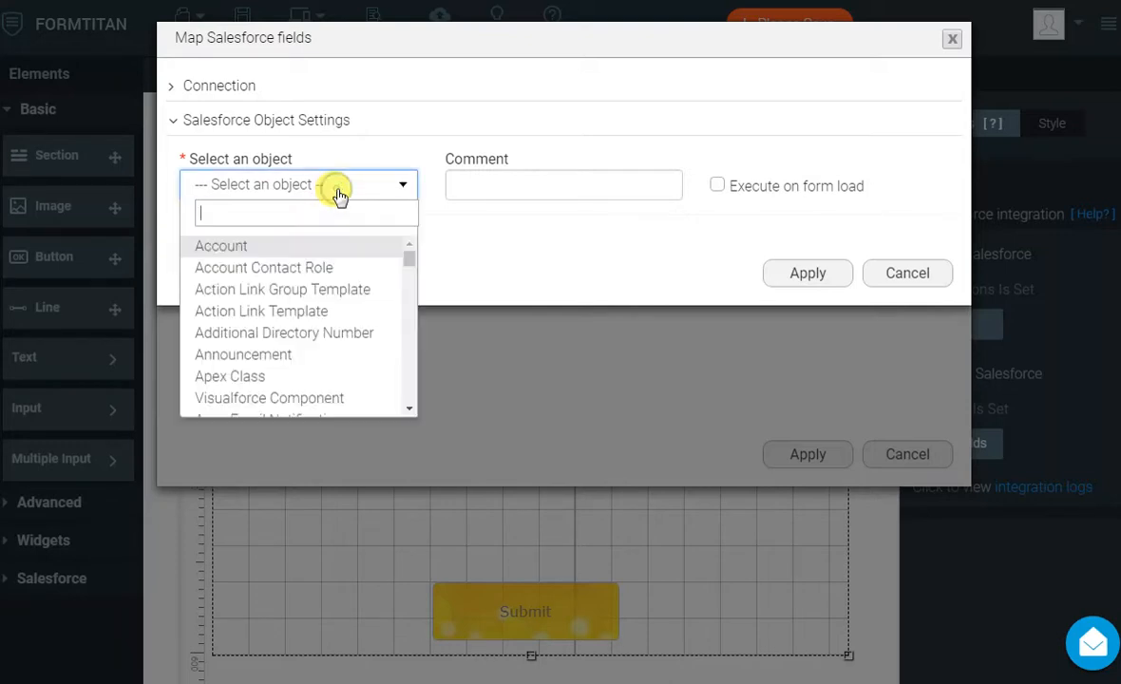
{"action": "left_click", "coordinate": [221, 245]}
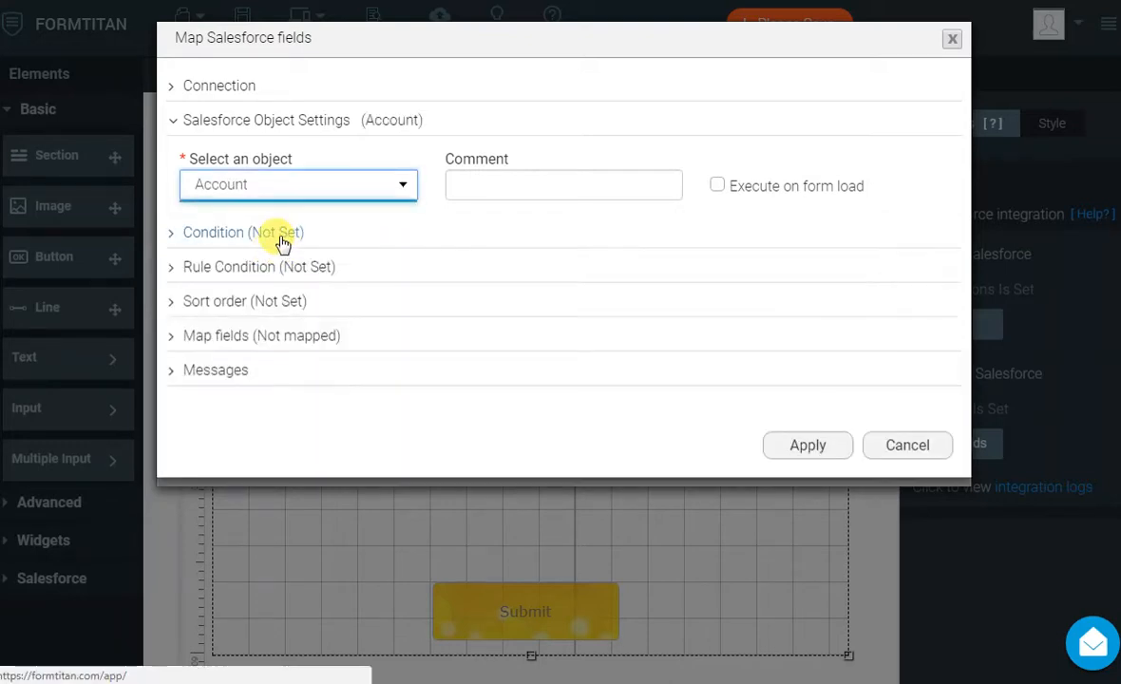
{"action": "left_click", "coordinate": [717, 185]}
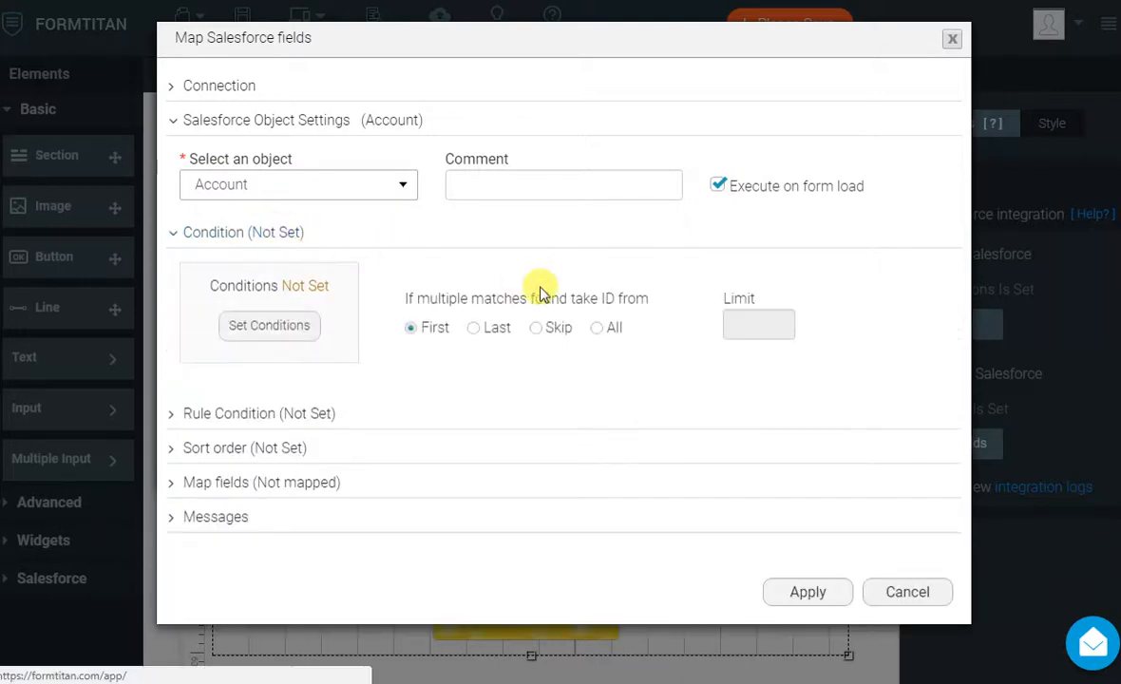
{"action": "left_click", "coordinate": [596, 327]}
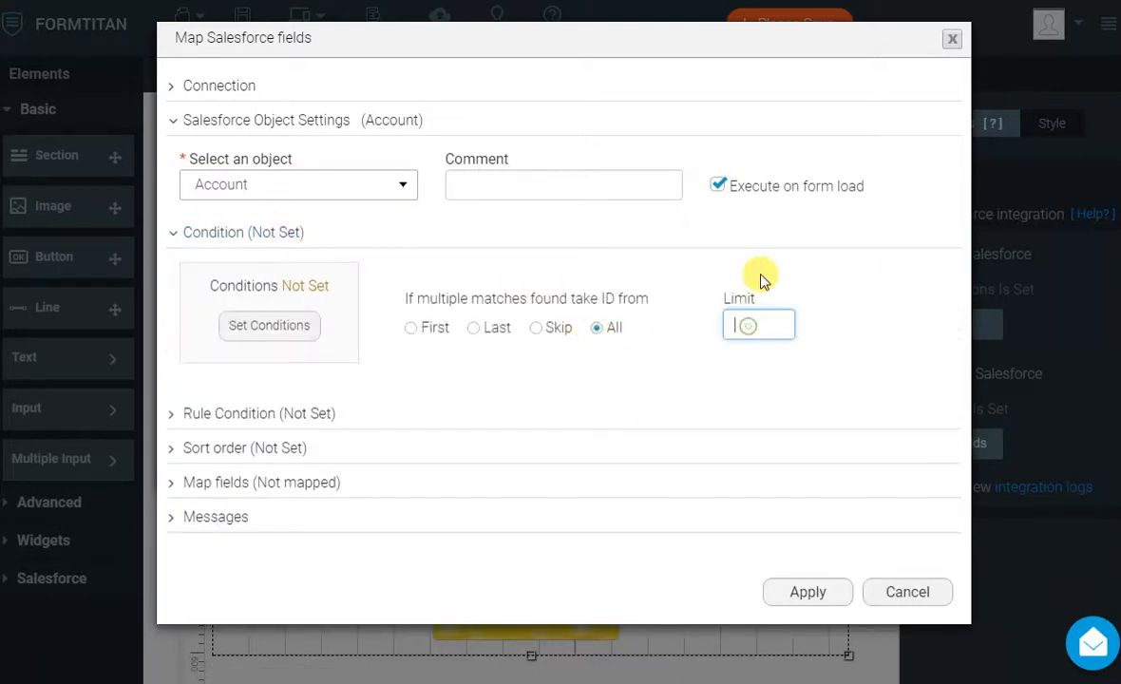
{"action": "type", "text": "100"}
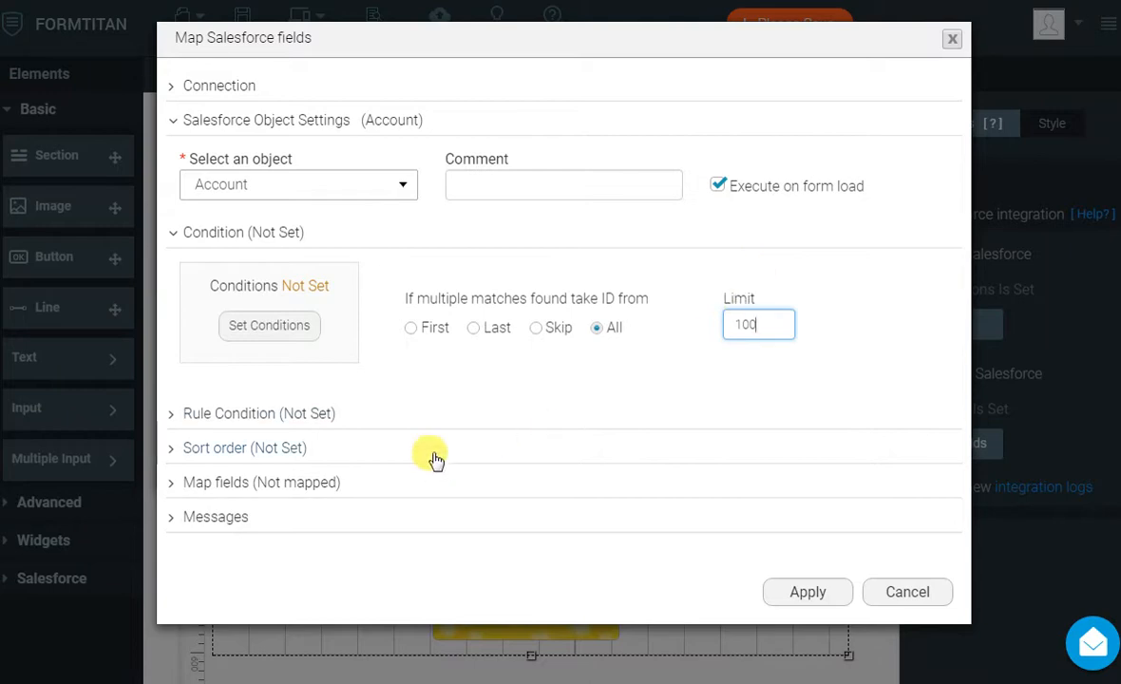
{"action": "left_click", "coordinate": [244, 447]}
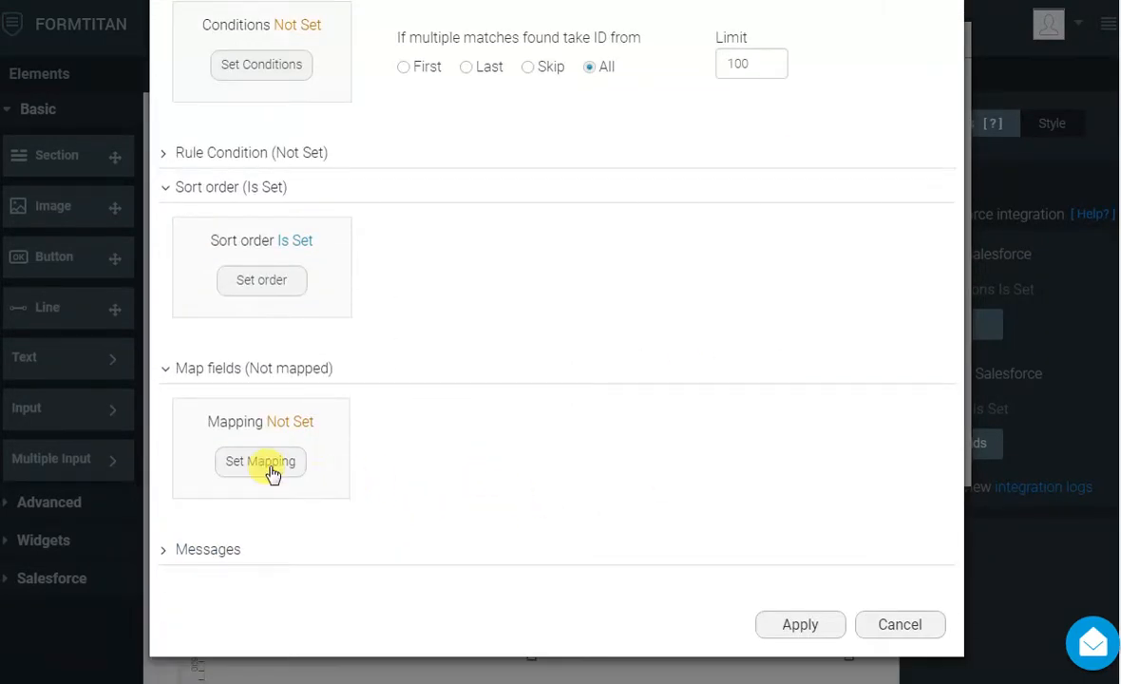
Map the Account dropdown to Salesforce Account Name and apply the object settings.
{"action": "left_click", "coordinate": [260, 461]}
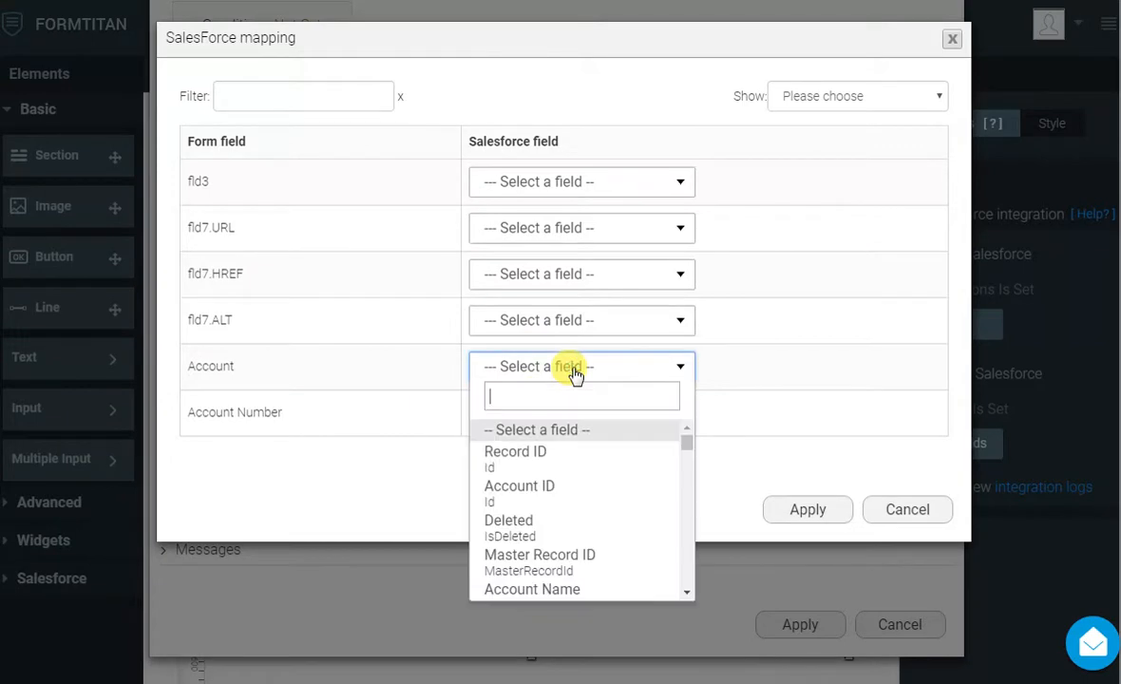
{"action": "left_click", "coordinate": [532, 589]}
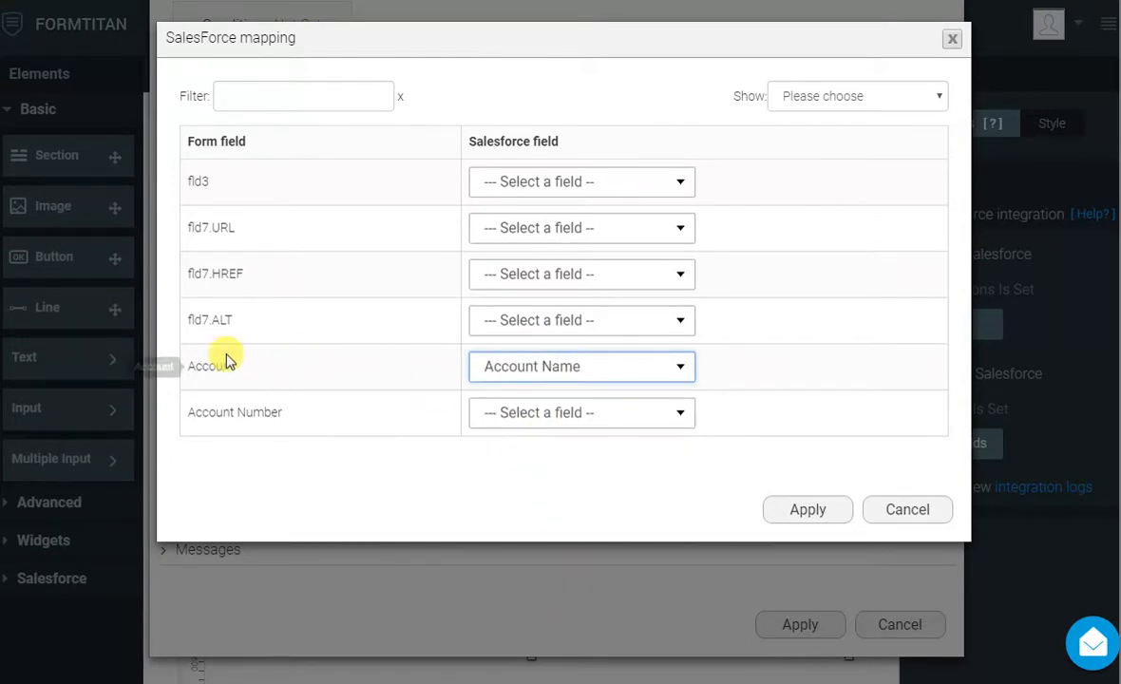
{"action": "left_click", "coordinate": [808, 509]}
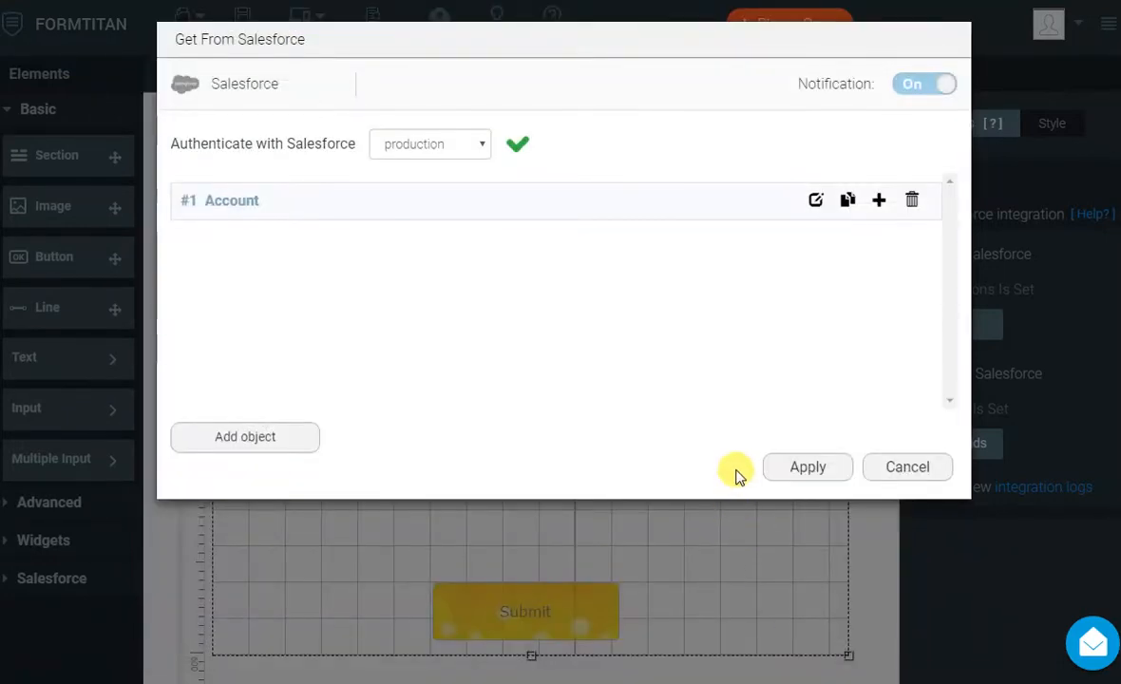
{"action": "mouse_move", "coordinate": [734, 470]}
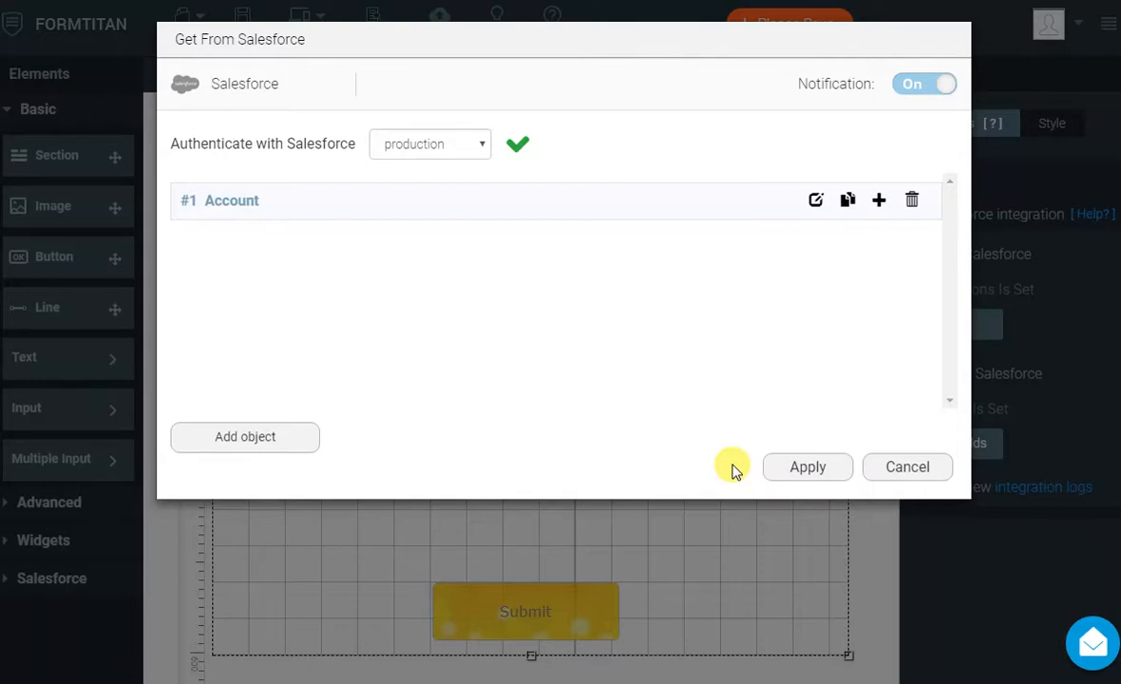
{"action": "mouse_move", "coordinate": [334, 454]}
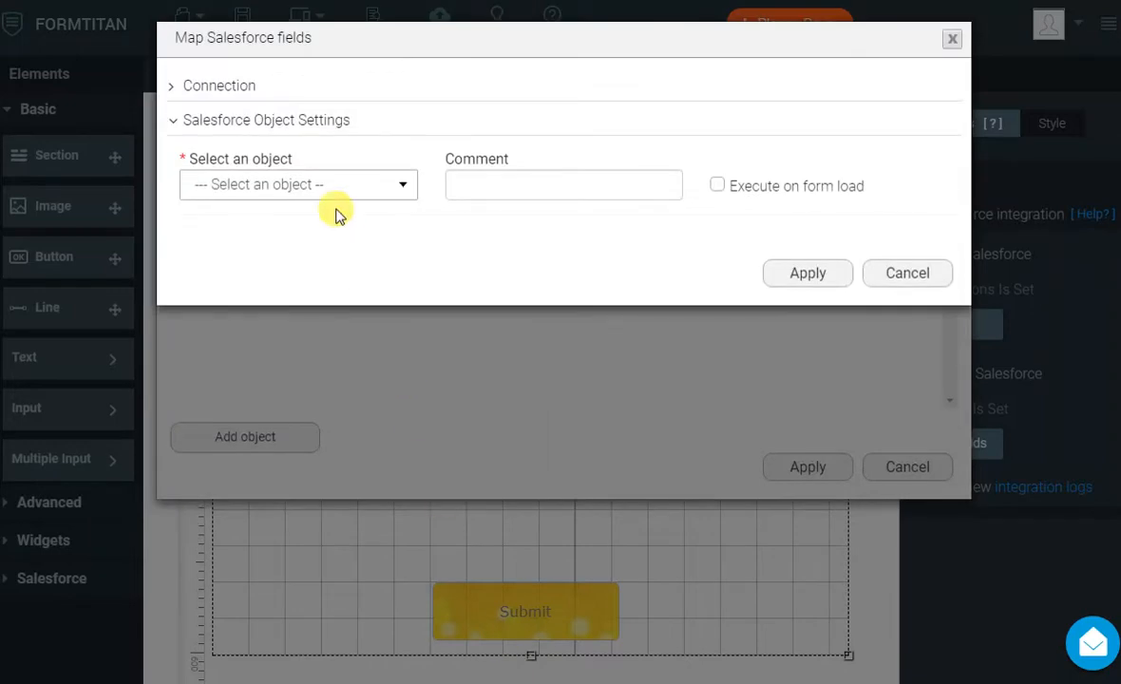
Pick Account for the second read with condition Account ID Equals a form field.
{"action": "left_click", "coordinate": [297, 185]}
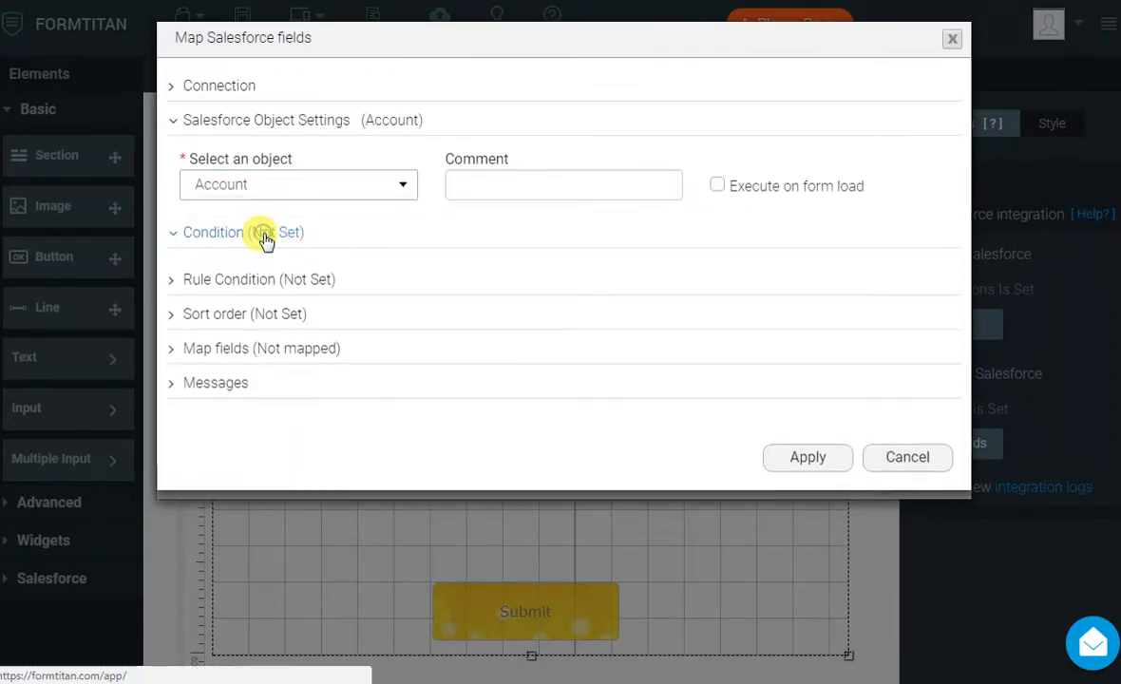
{"action": "left_click", "coordinate": [212, 232]}
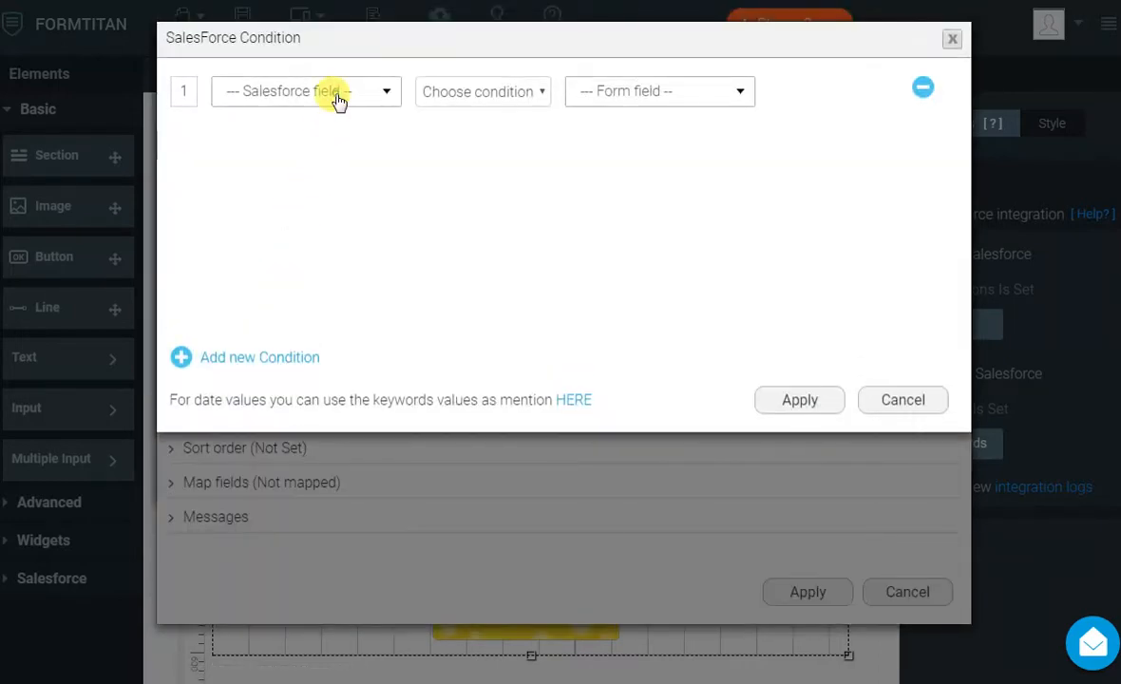
{"action": "left_click", "coordinate": [306, 91]}
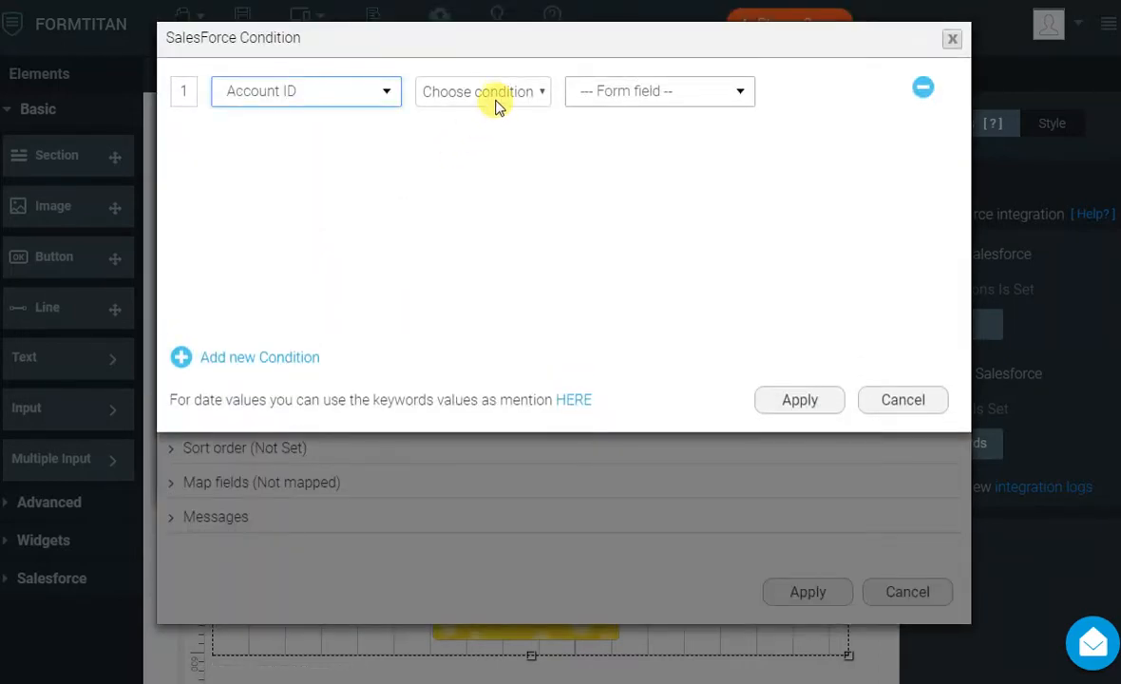
{"action": "left_click", "coordinate": [658, 91]}
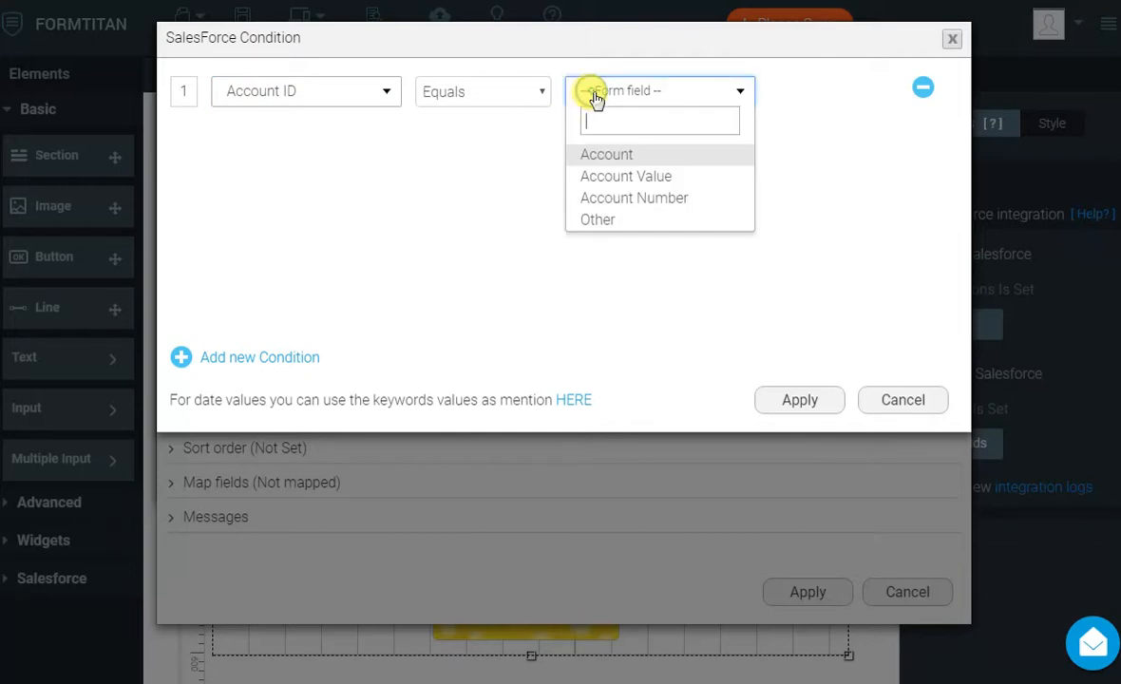
{"action": "left_click", "coordinate": [627, 176]}
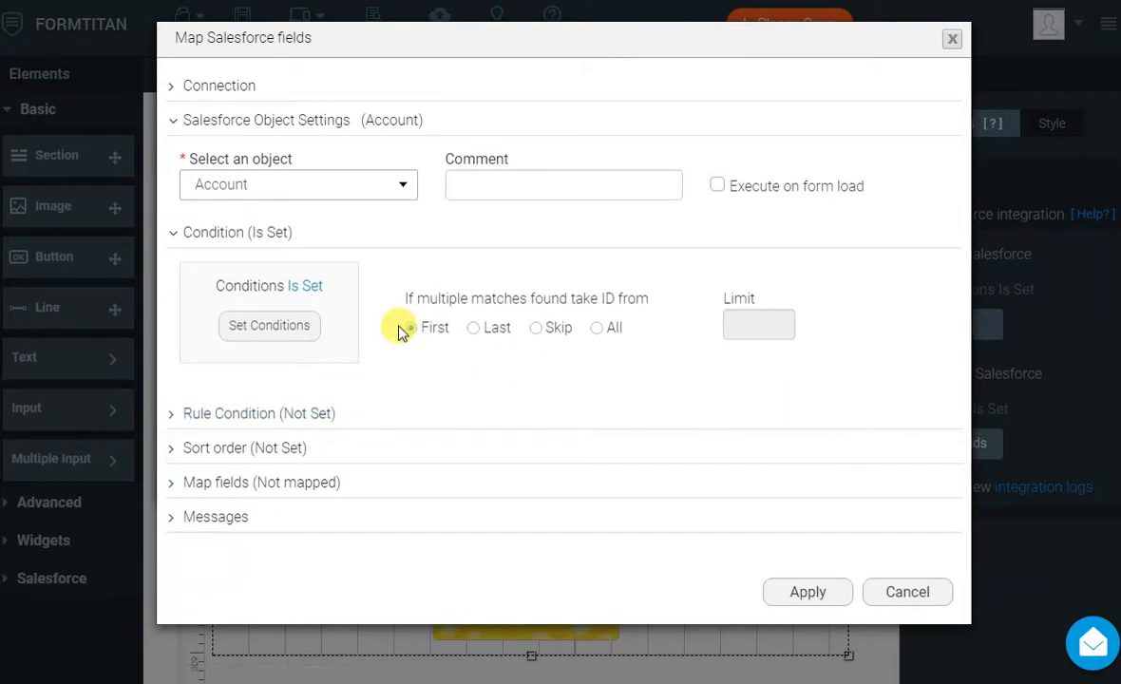
Map the Account Number form field to Salesforce Account Number, filtering by 'num'.
{"action": "left_click", "coordinate": [411, 327]}
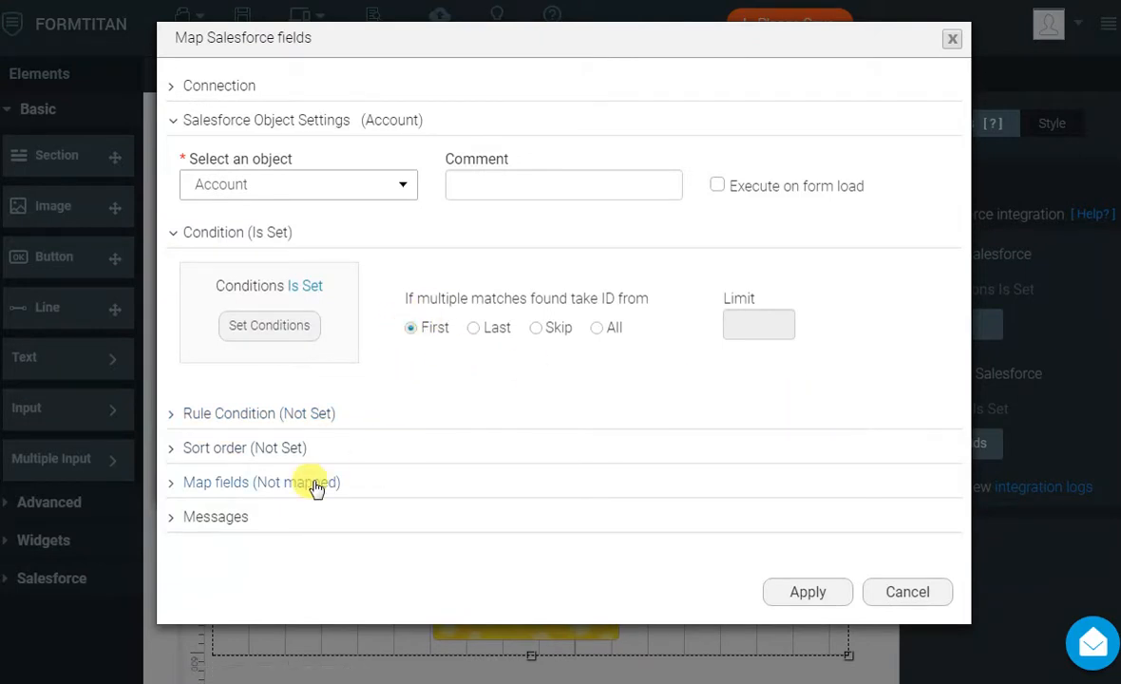
{"action": "left_click", "coordinate": [263, 482]}
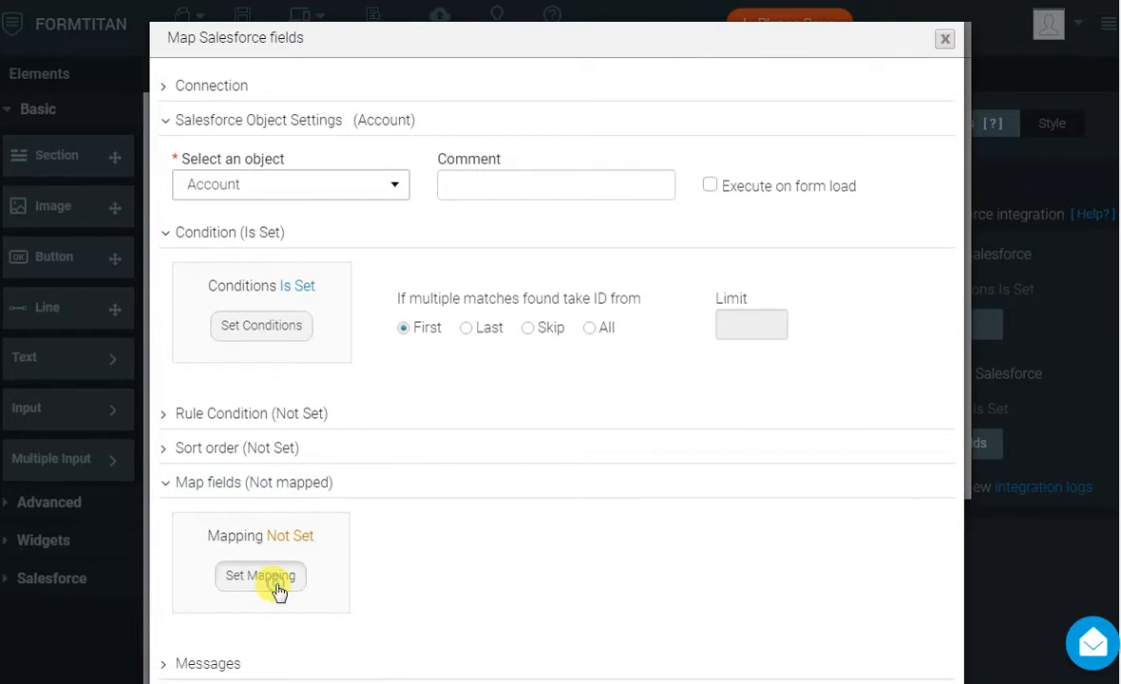
{"action": "left_click", "coordinate": [260, 575]}
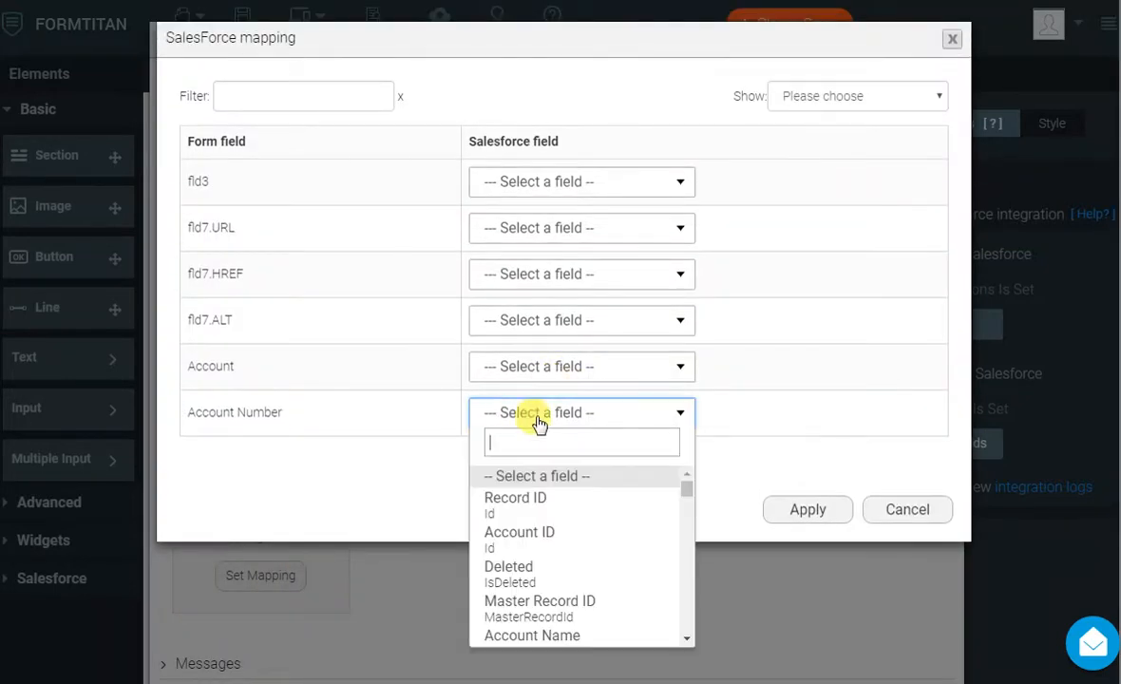
{"action": "type", "text": "num"}
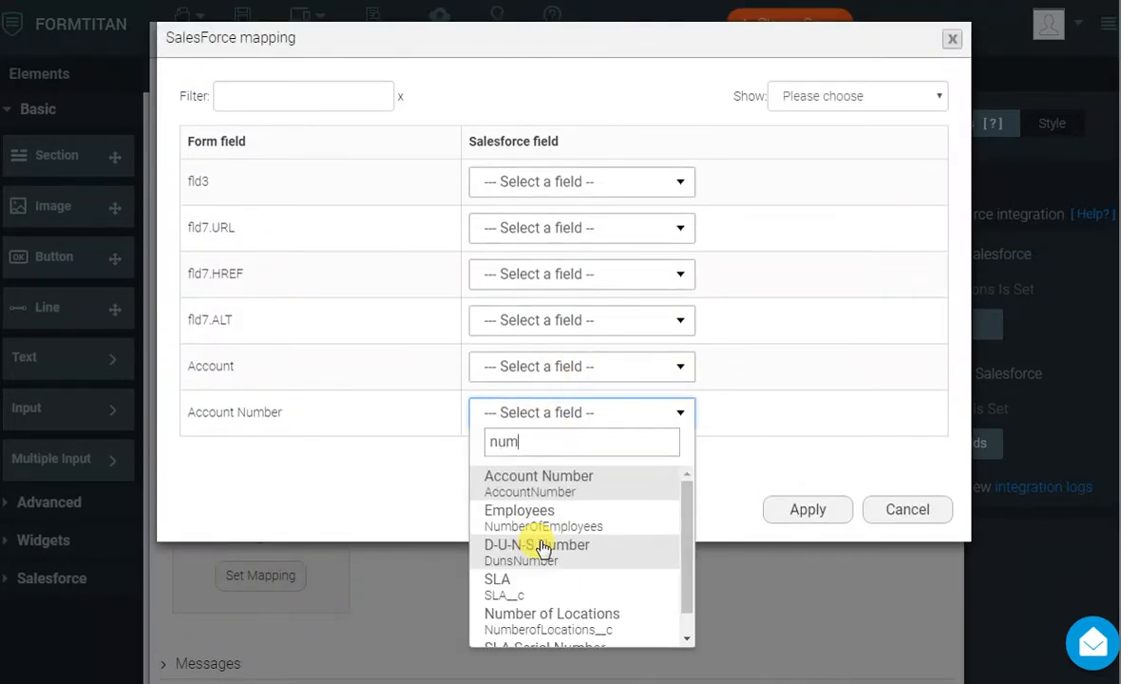
{"action": "left_click", "coordinate": [539, 476]}
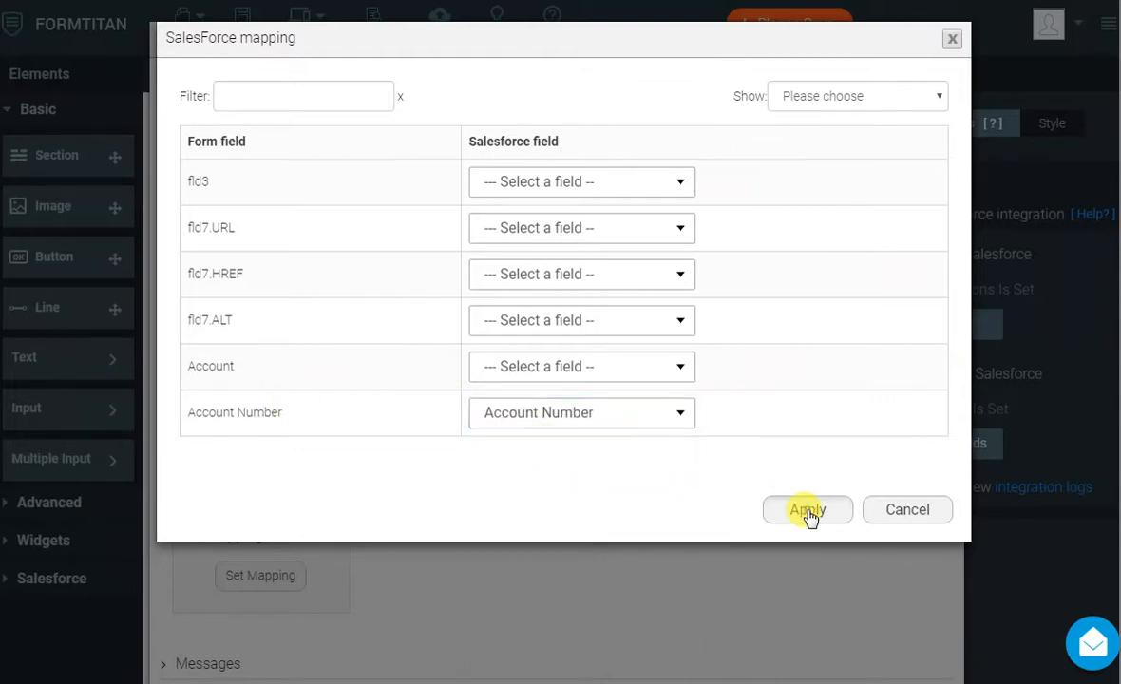
{"action": "left_click", "coordinate": [806, 509]}
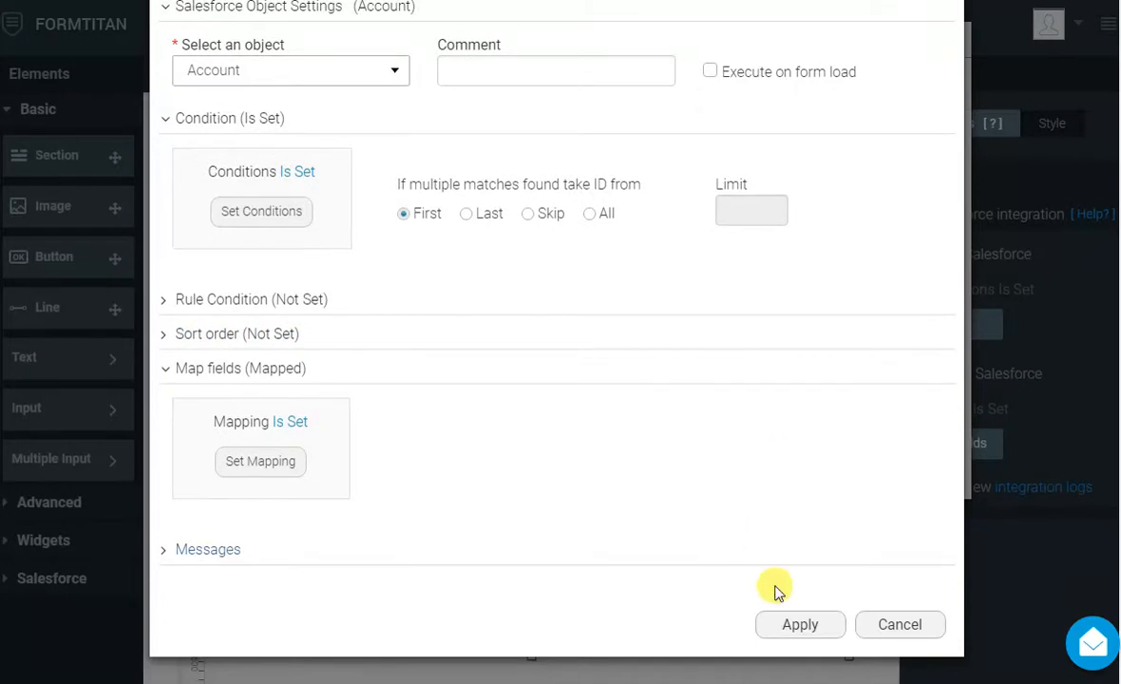
Apply the Account object settings, then apply the Get From Salesforce configuration.
{"action": "left_click", "coordinate": [799, 624]}
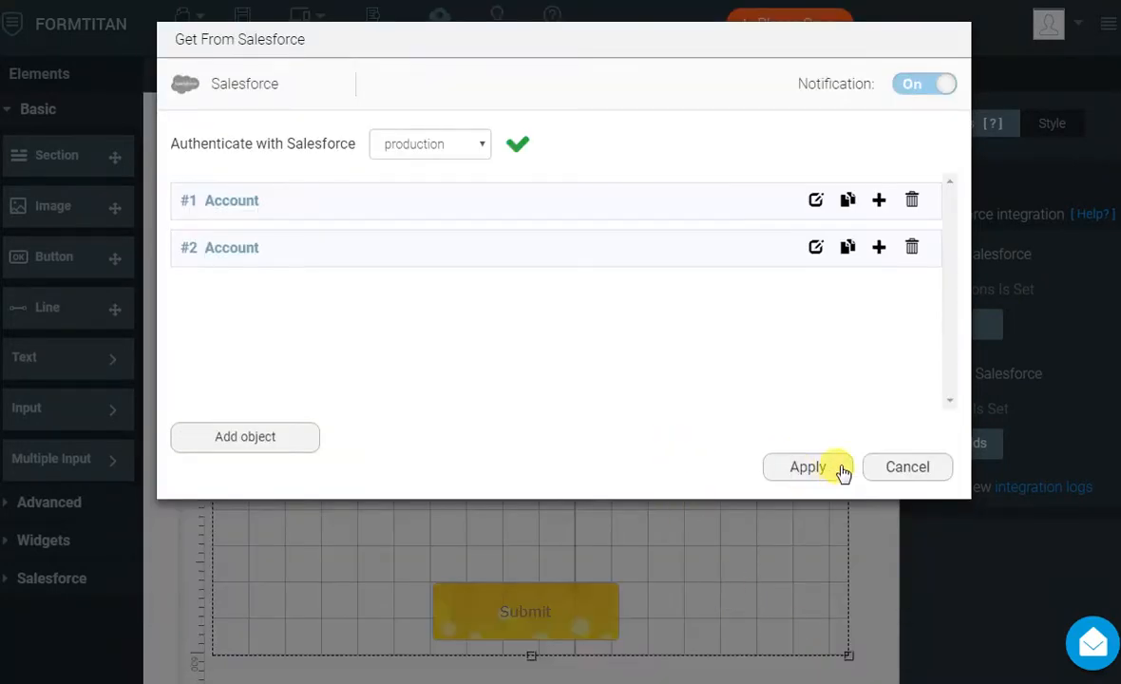
{"action": "left_click", "coordinate": [806, 466]}
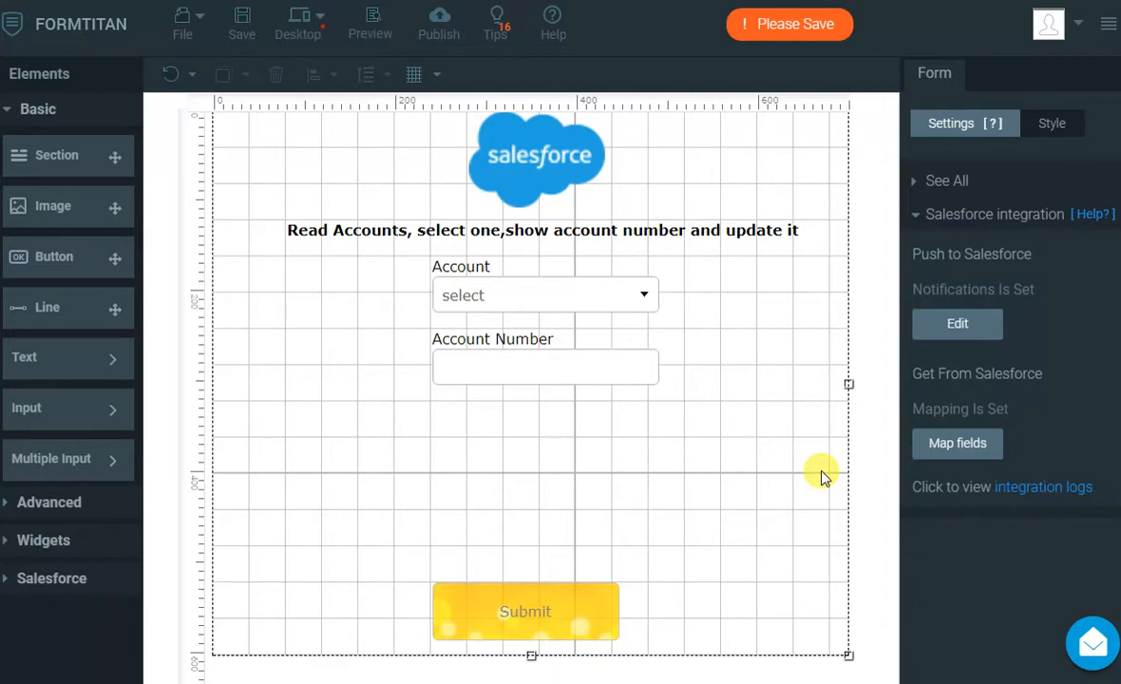
{"action": "mouse_move", "coordinate": [749, 472]}
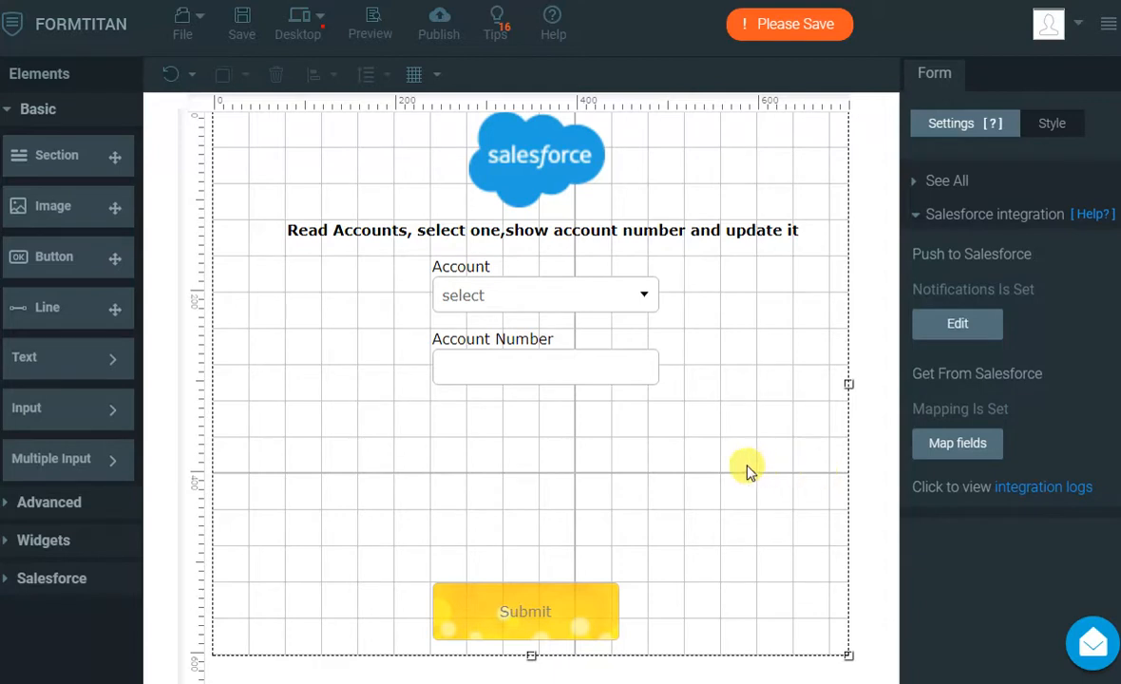
{"action": "mouse_move", "coordinate": [957, 324]}
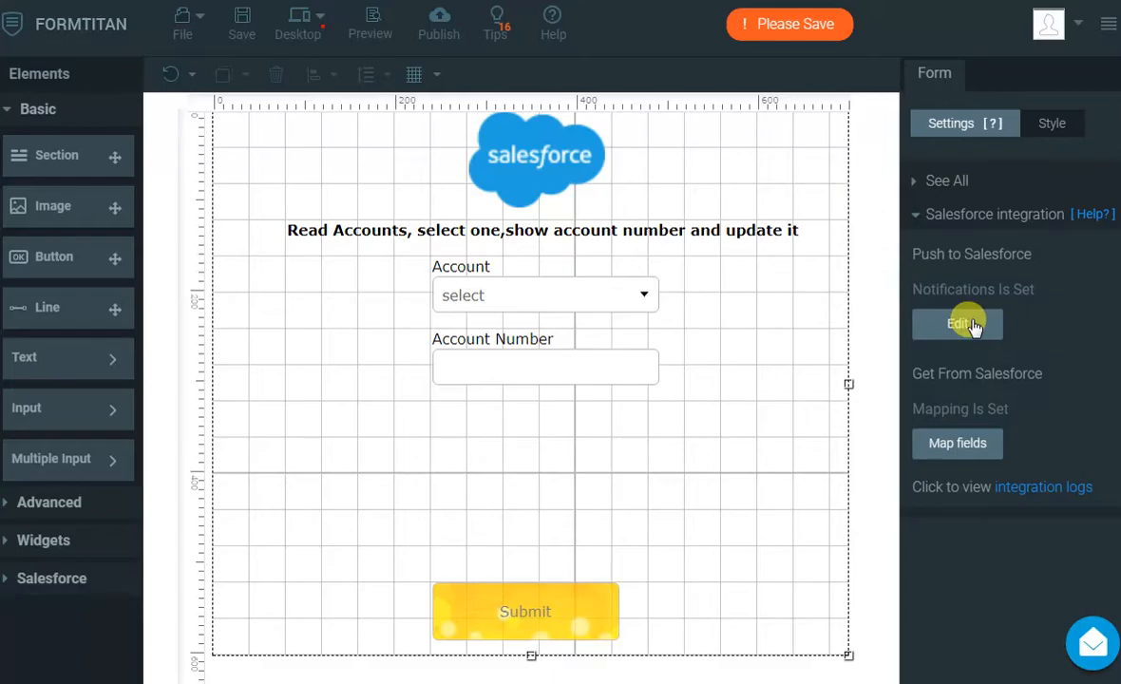
Add an Account object to Push to Salesforce with the Update action and begin its conditions.
{"action": "left_click", "coordinate": [957, 324]}
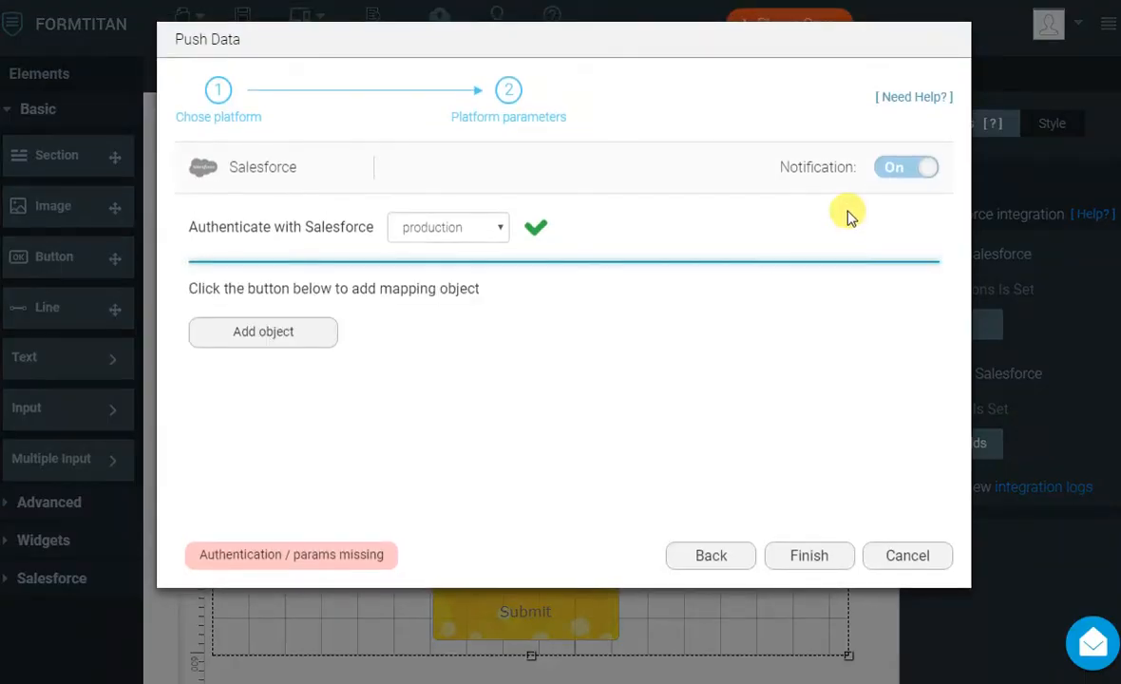
{"action": "mouse_move", "coordinate": [484, 314]}
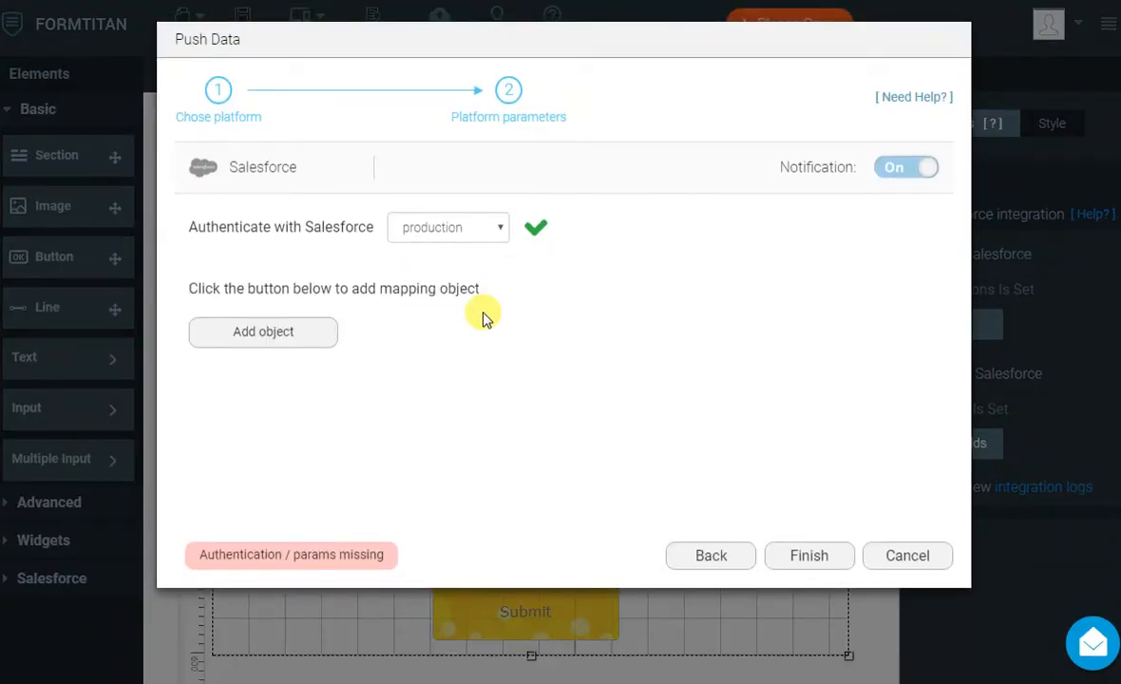
{"action": "mouse_move", "coordinate": [455, 332]}
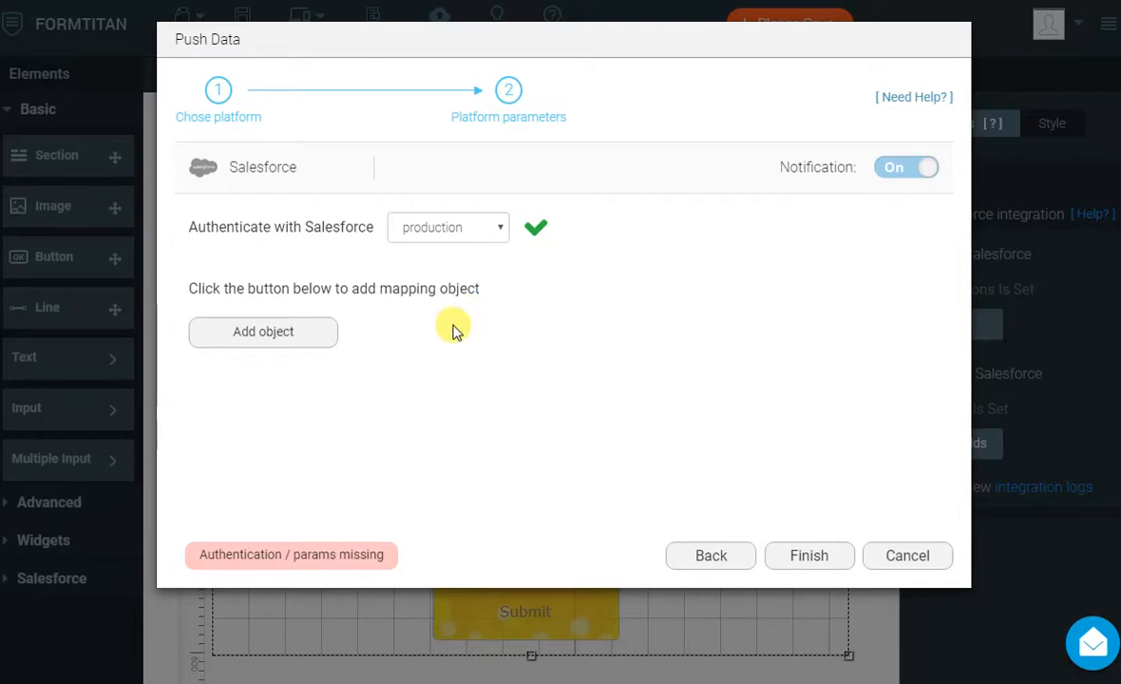
{"action": "left_click", "coordinate": [264, 332]}
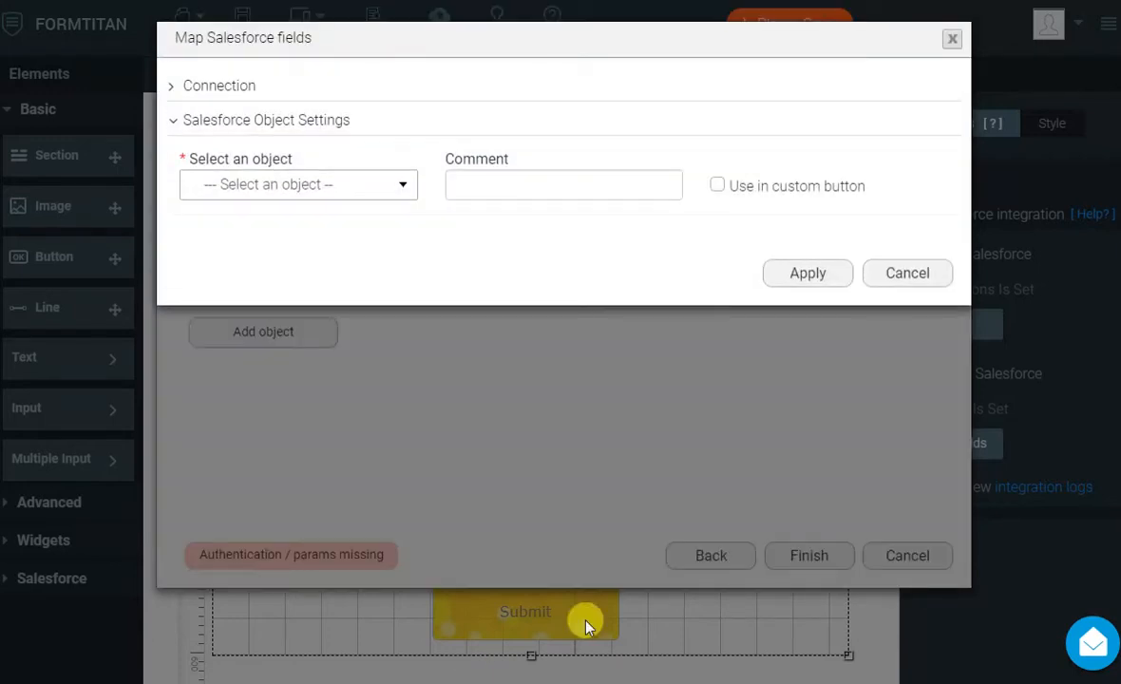
{"action": "left_click", "coordinate": [298, 184]}
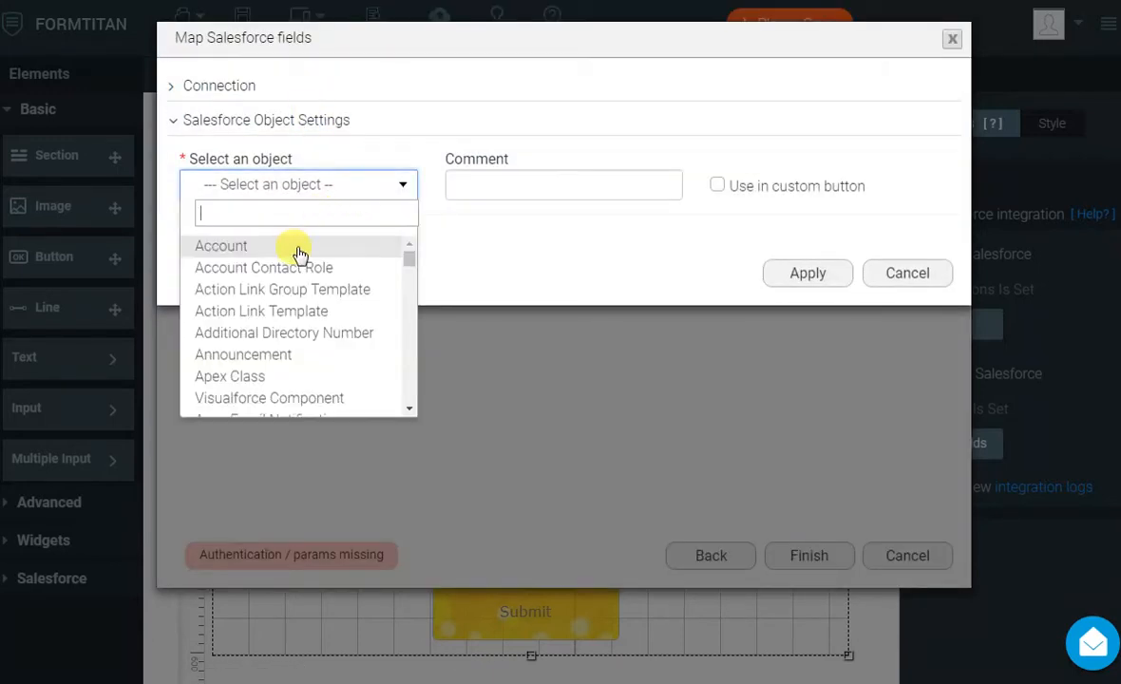
{"action": "left_click", "coordinate": [220, 245]}
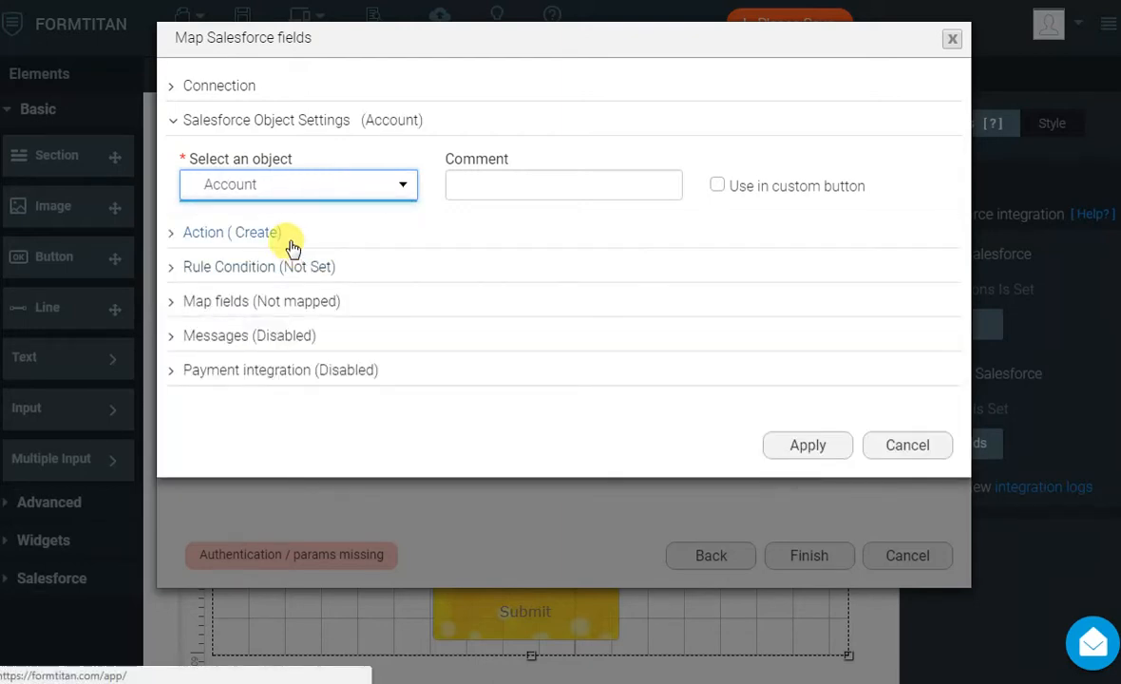
{"action": "left_click", "coordinate": [230, 232]}
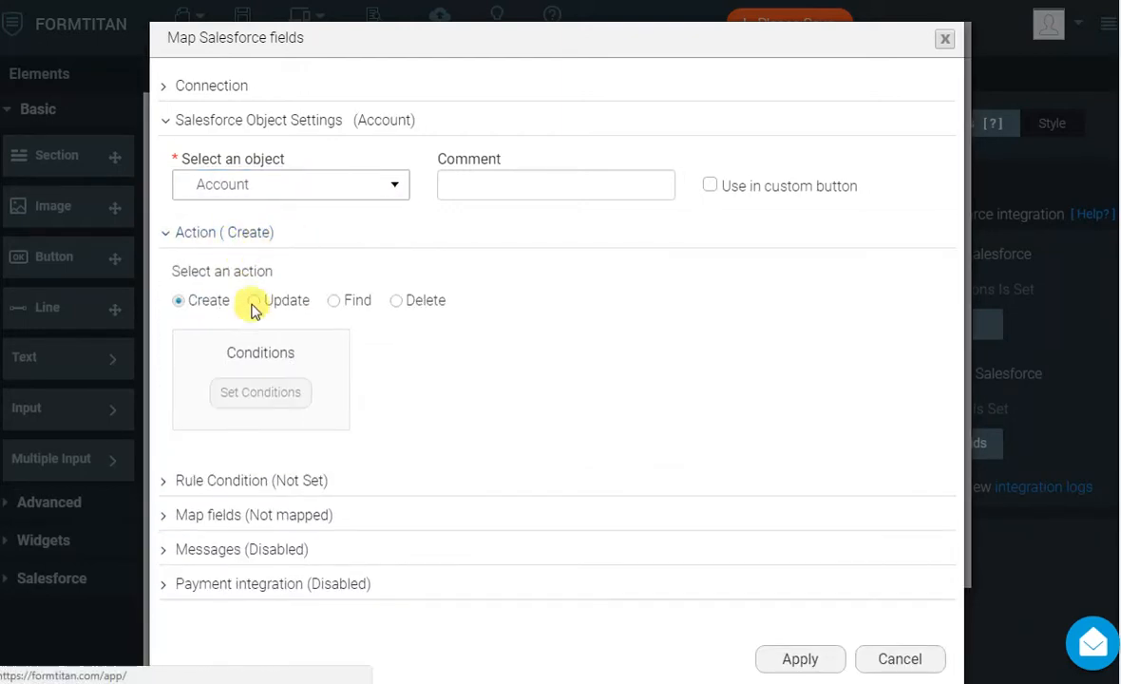
{"action": "left_click", "coordinate": [253, 301]}
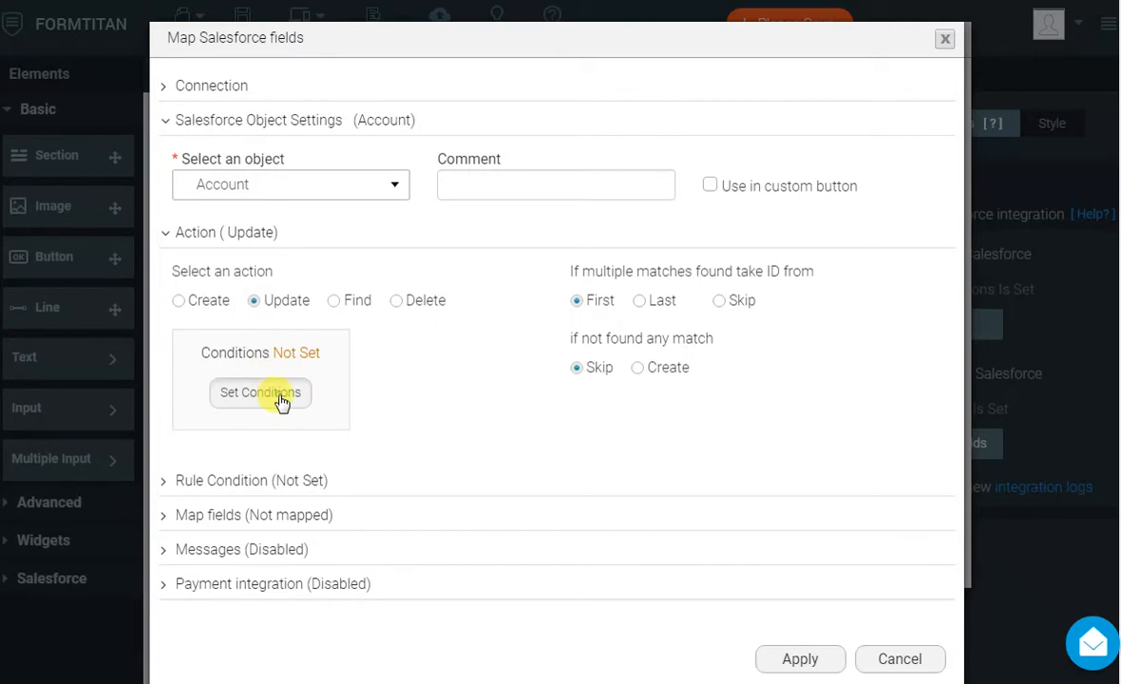
{"action": "left_click", "coordinate": [260, 393]}
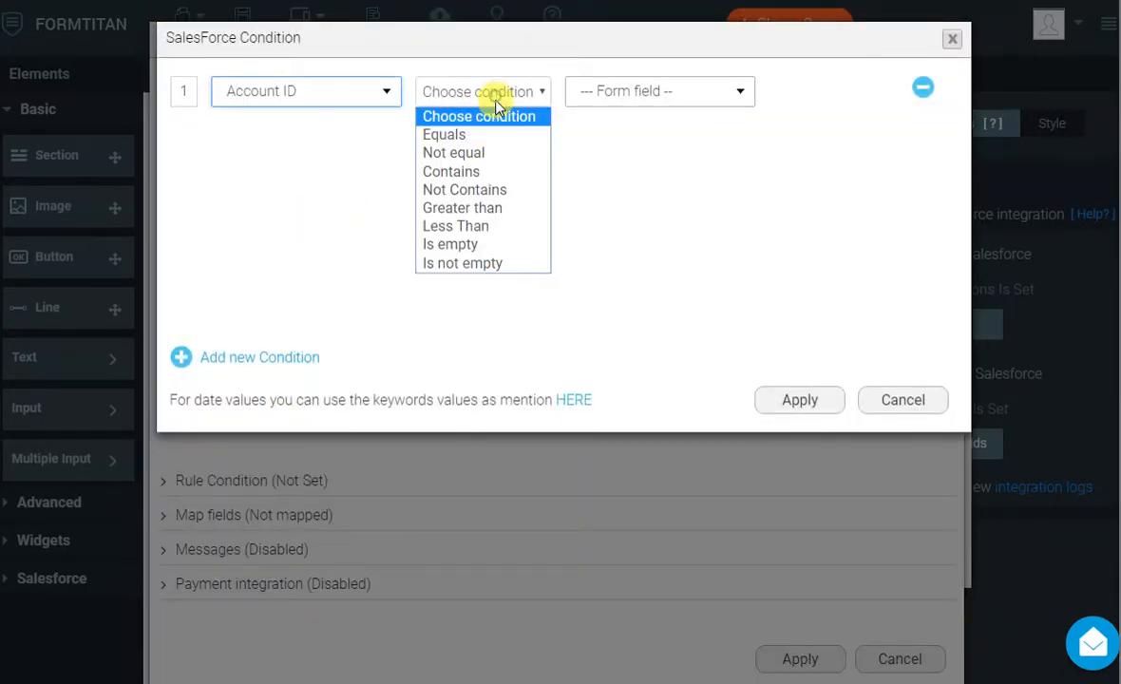
Choose the Account ID match operator and expand the Map fields section.
{"action": "left_click", "coordinate": [443, 134]}
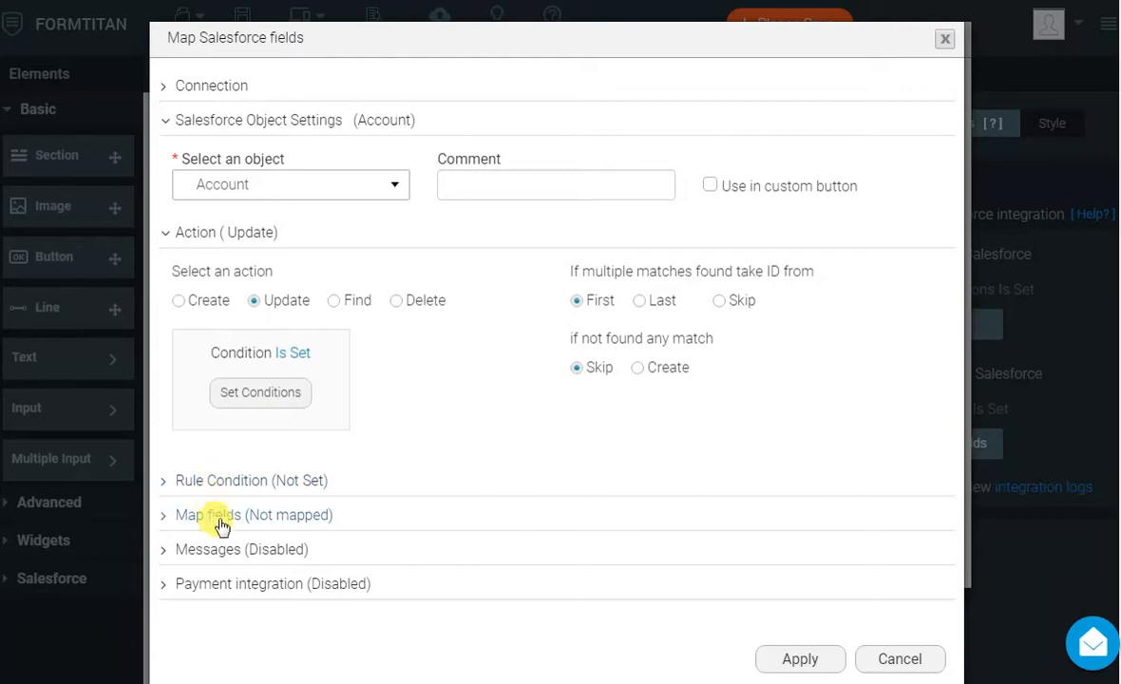
{"action": "left_click", "coordinate": [219, 514]}
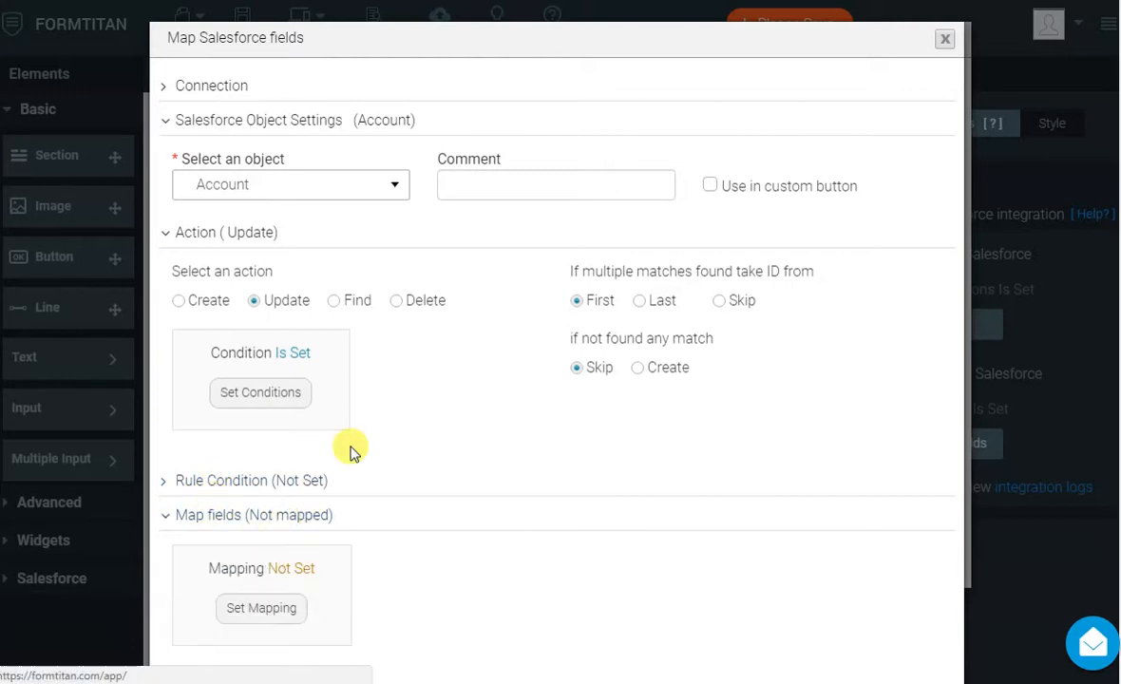
Filter for 'numb', map Salesforce Account Number to the form's Account Number field, and apply.
{"action": "left_click", "coordinate": [262, 608]}
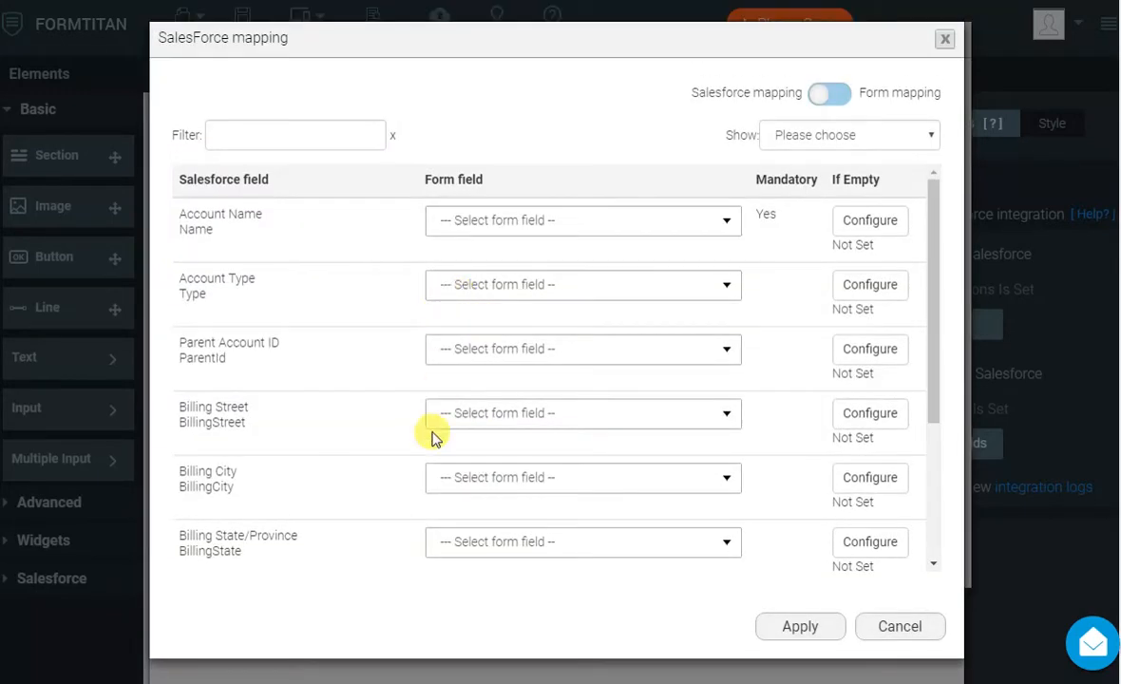
{"action": "left_click", "coordinate": [295, 134]}
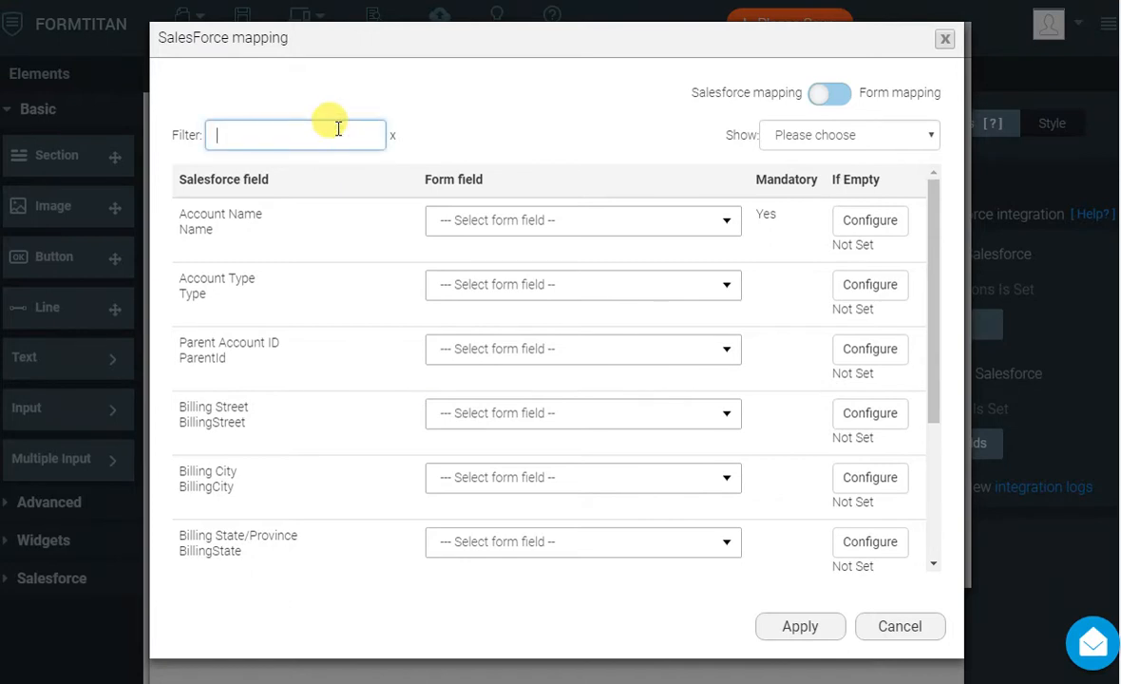
{"action": "type", "text": "numb"}
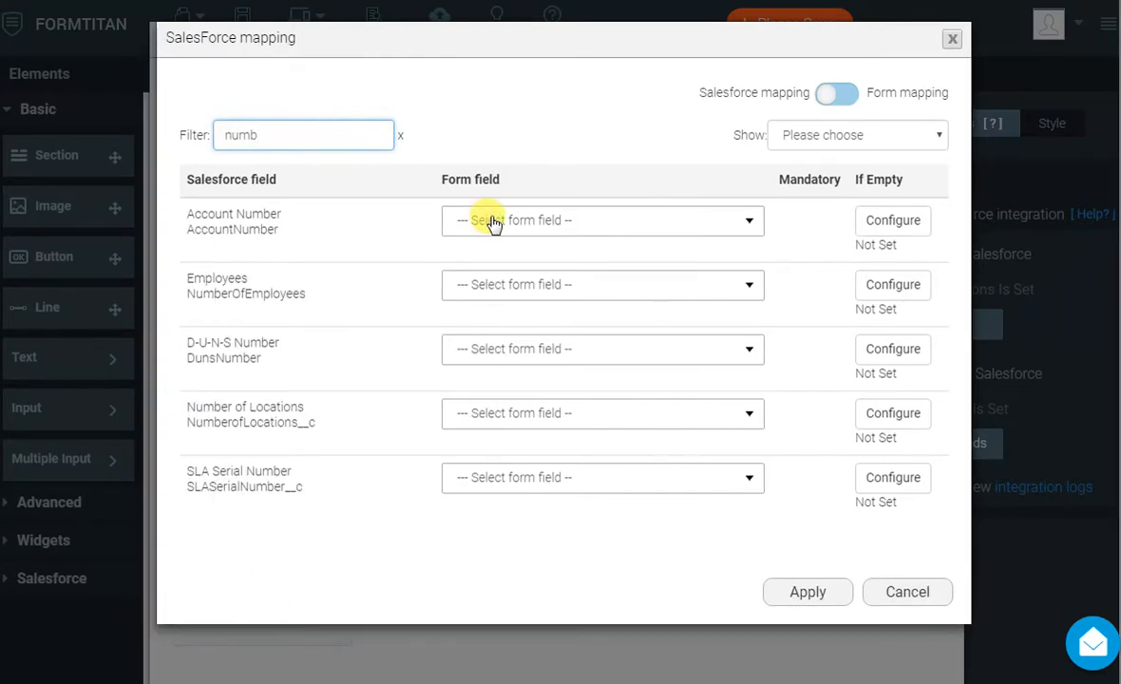
{"action": "left_click", "coordinate": [603, 220]}
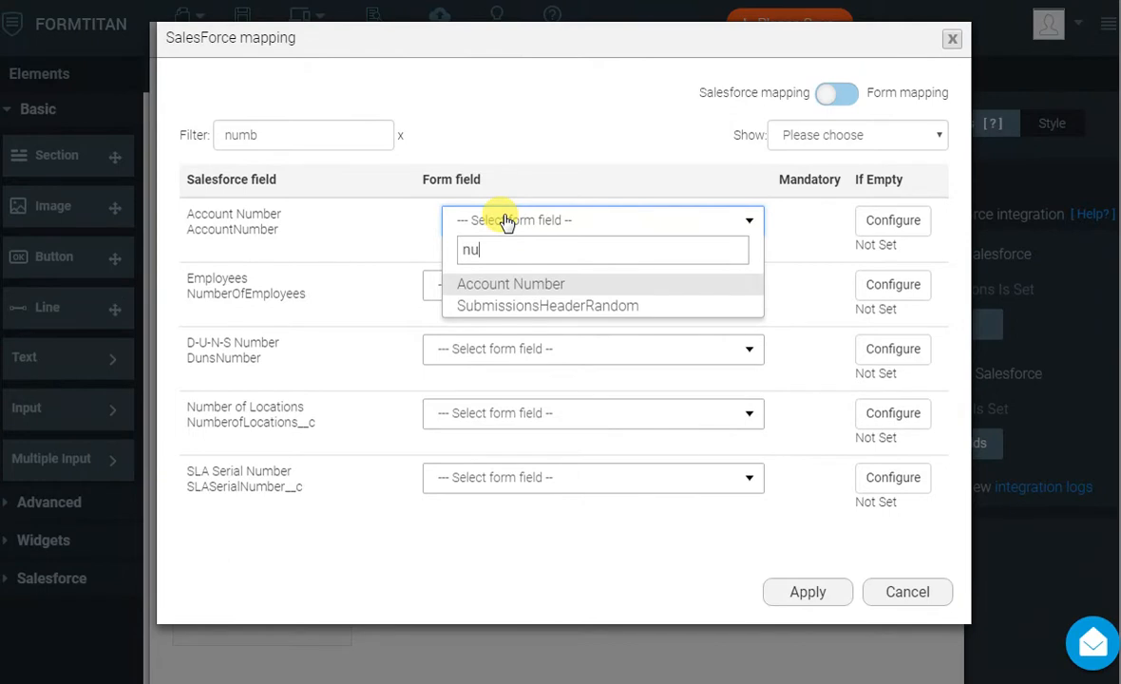
{"action": "left_click", "coordinate": [510, 283]}
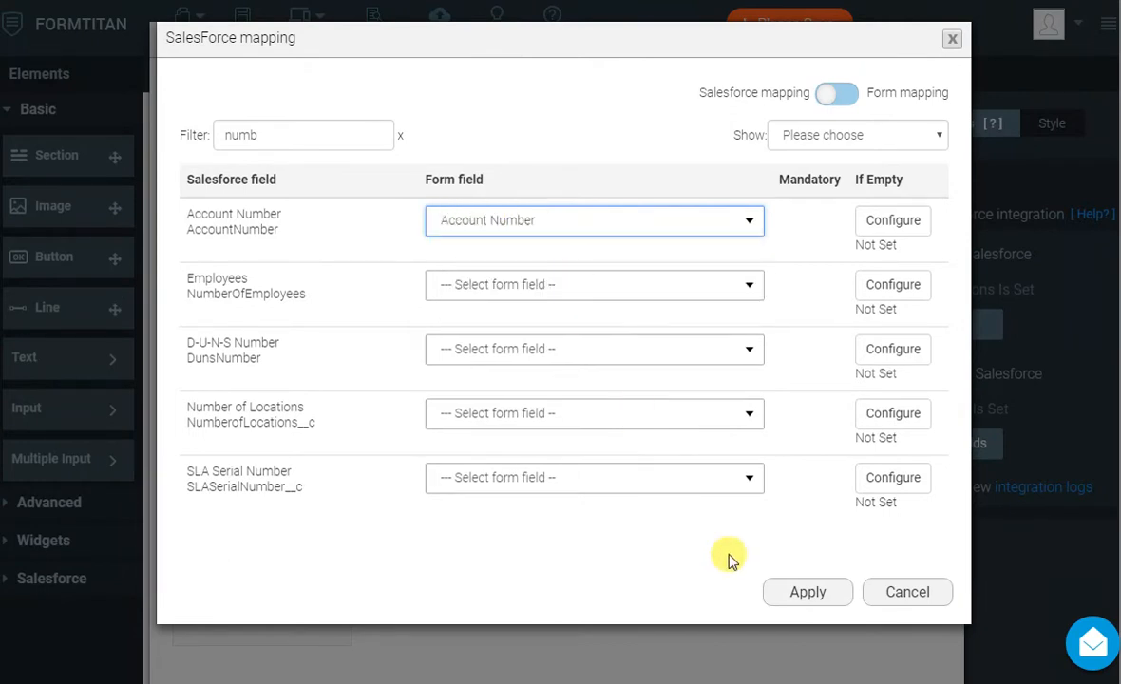
{"action": "left_click", "coordinate": [806, 592]}
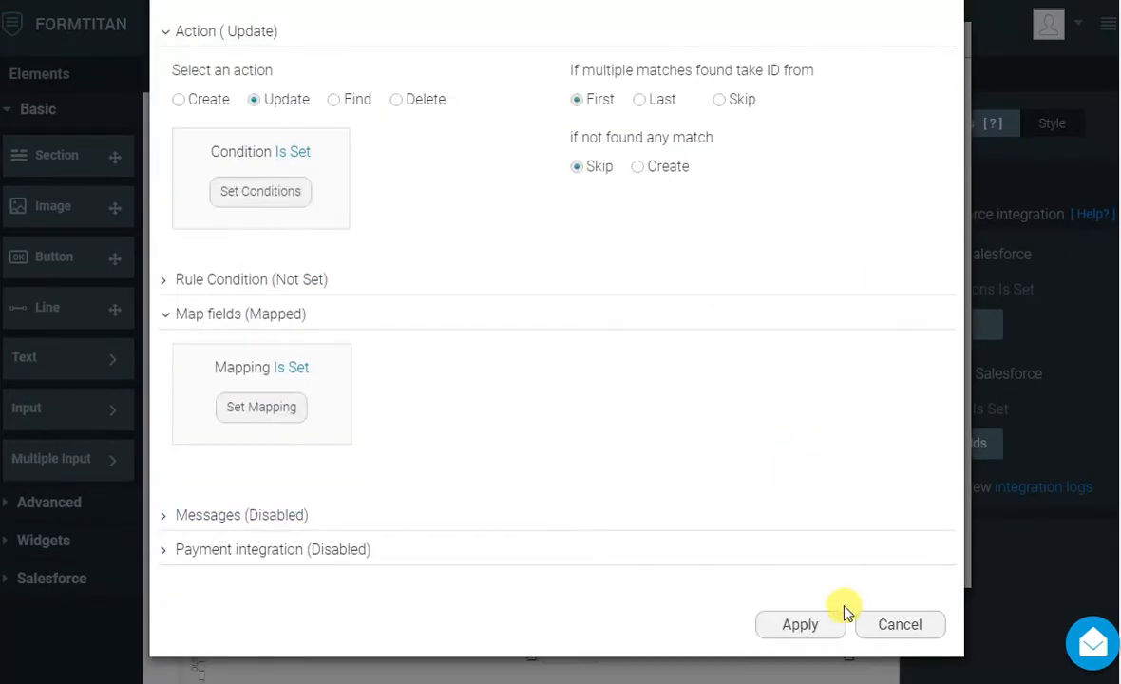
{"action": "left_click", "coordinate": [799, 624]}
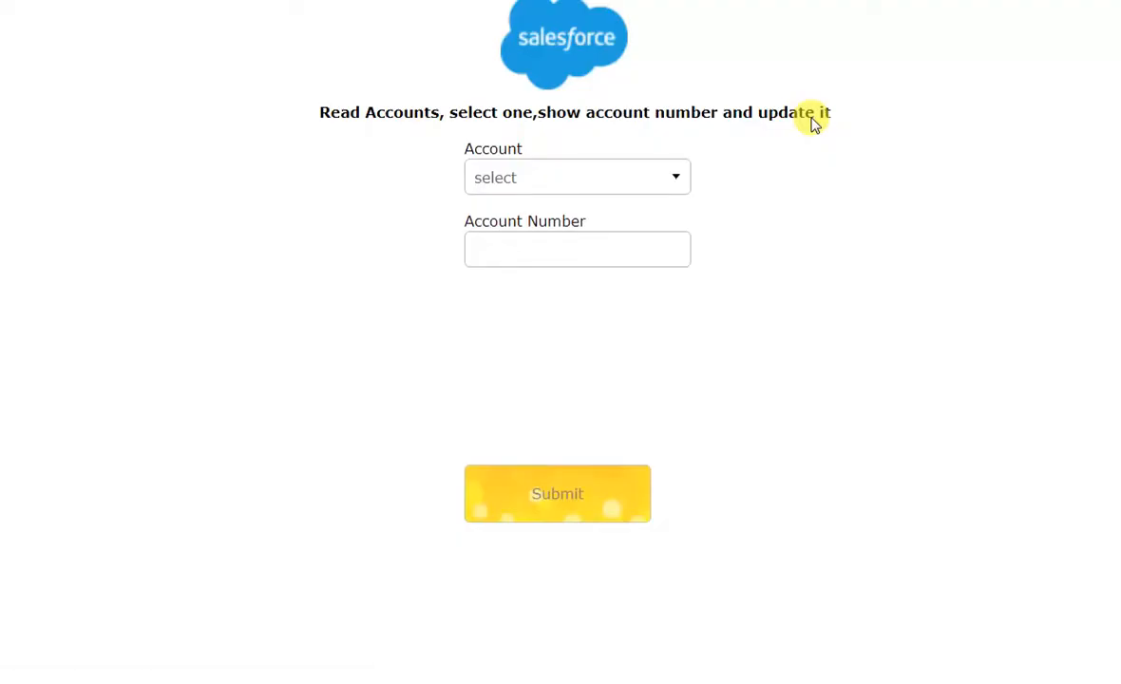
Load BennyEnc, change its Account Number from o9872 to p9872, submit, then reselect to verify.
{"action": "left_click", "coordinate": [577, 177]}
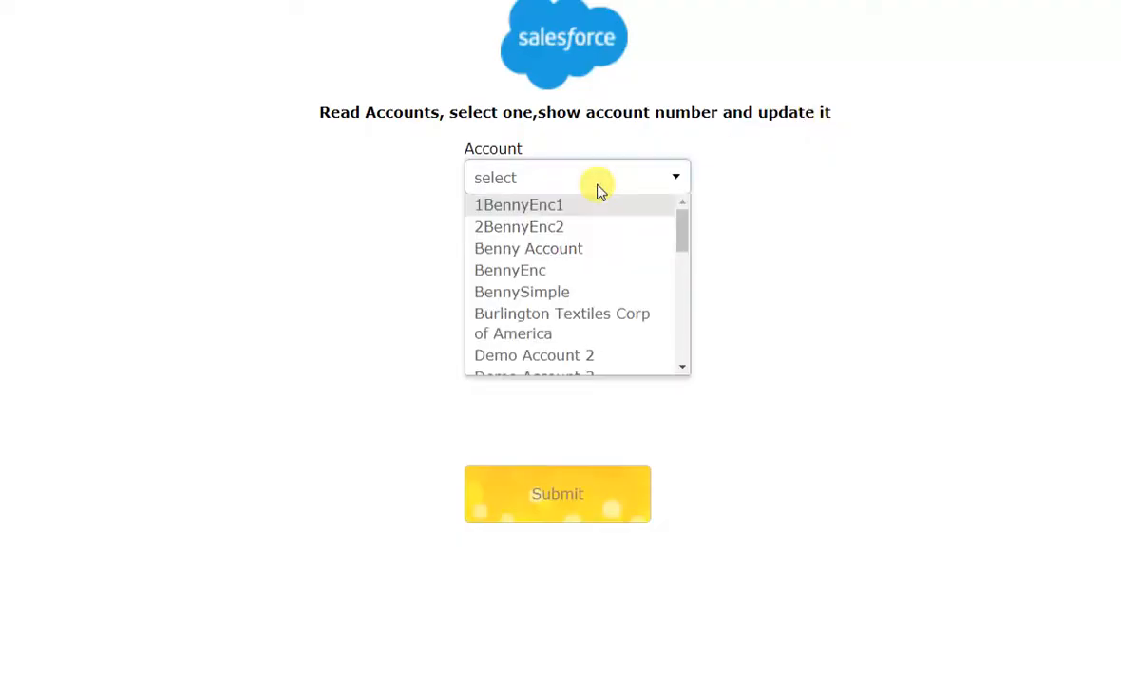
{"action": "left_click", "coordinate": [510, 270]}
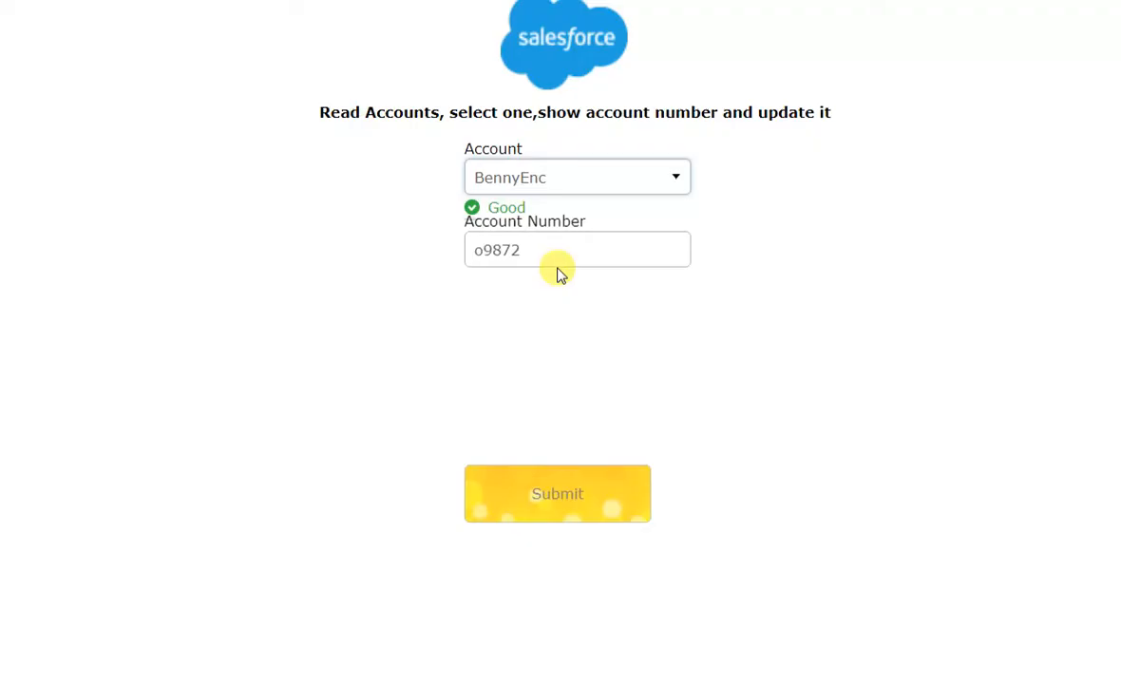
{"action": "left_click", "coordinate": [577, 249]}
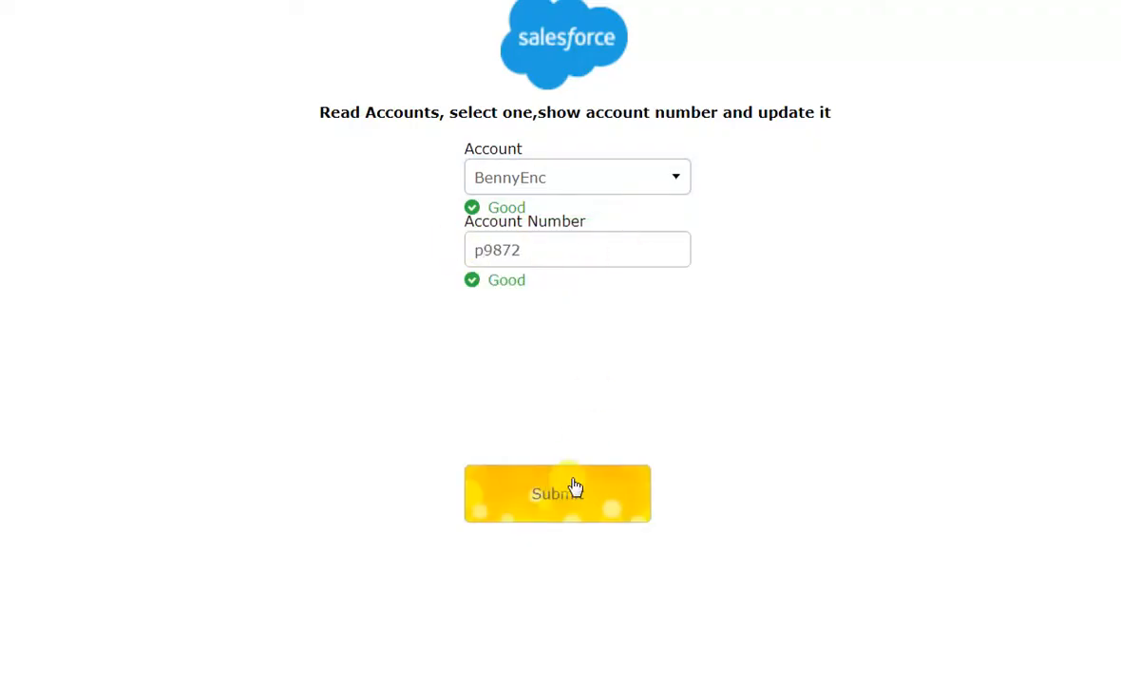
{"action": "left_click", "coordinate": [556, 493]}
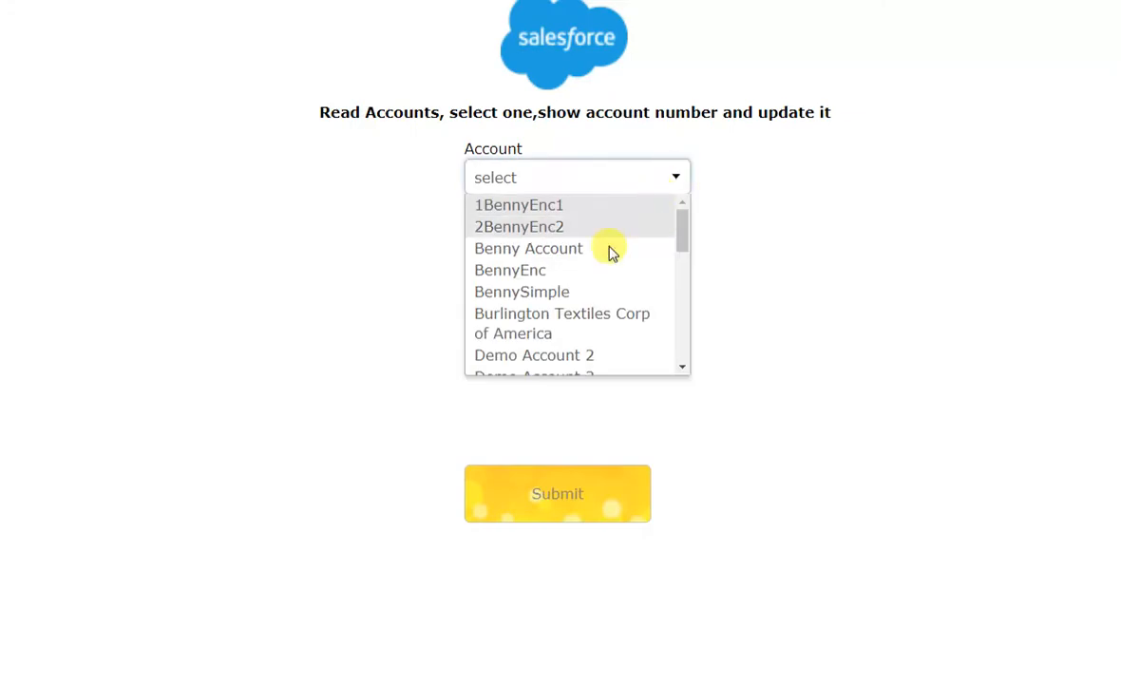
{"action": "left_click", "coordinate": [510, 270]}
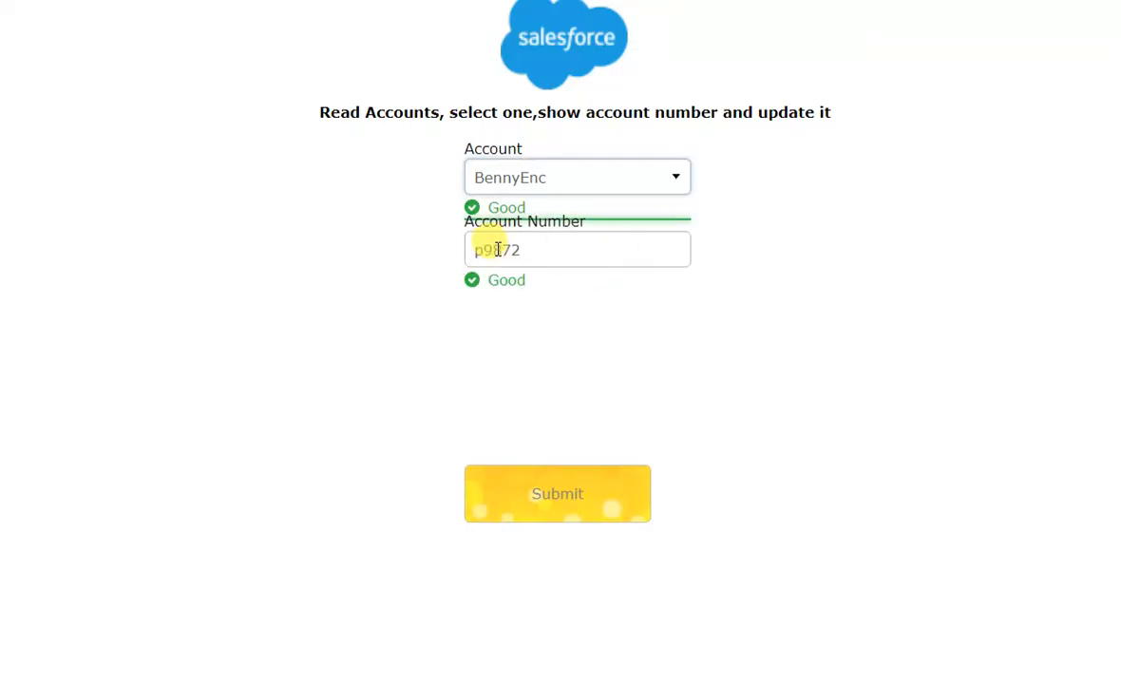